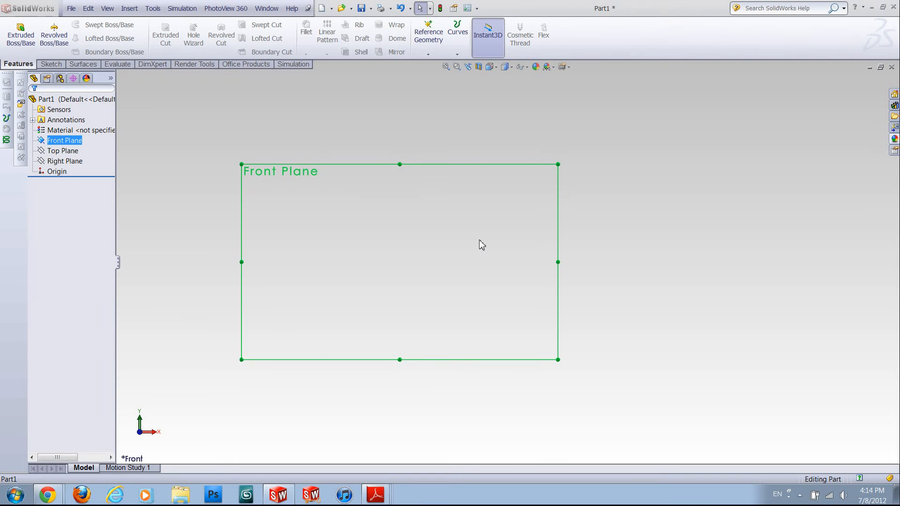
mouse_move(166, 149)
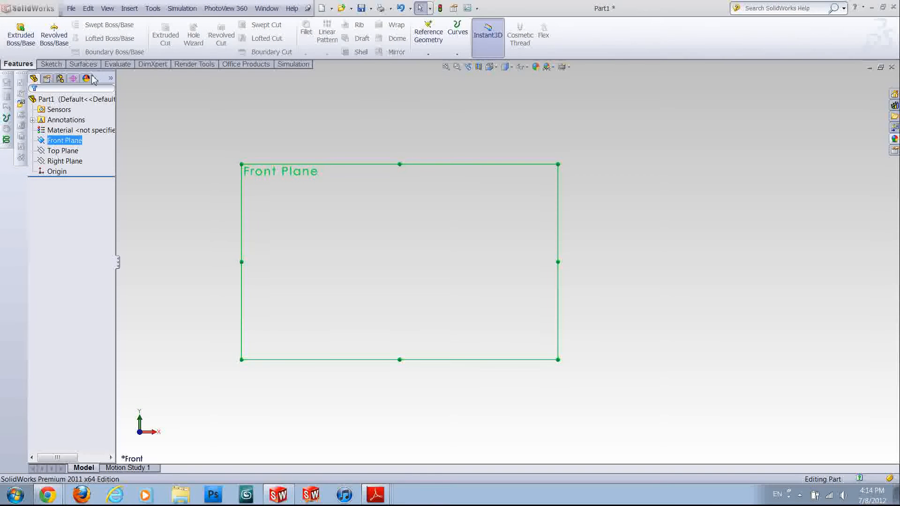
mouse_move(108, 24)
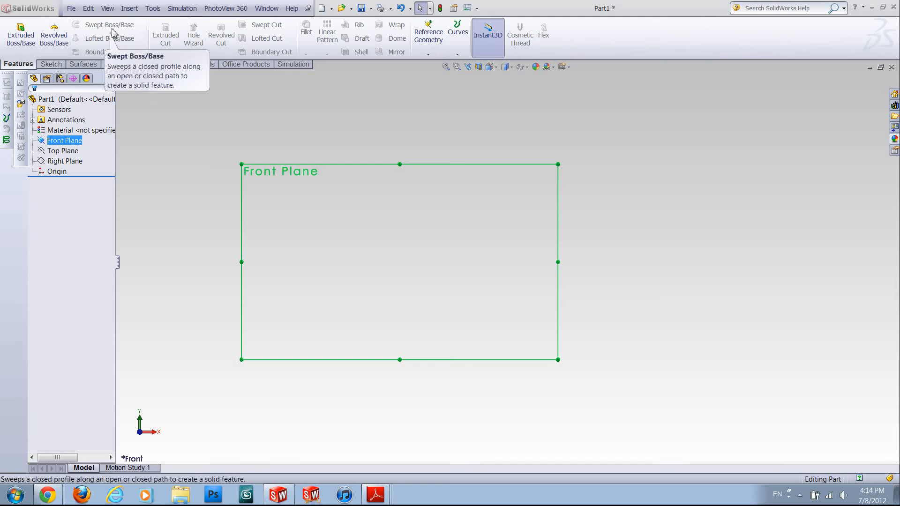
mouse_move(92, 161)
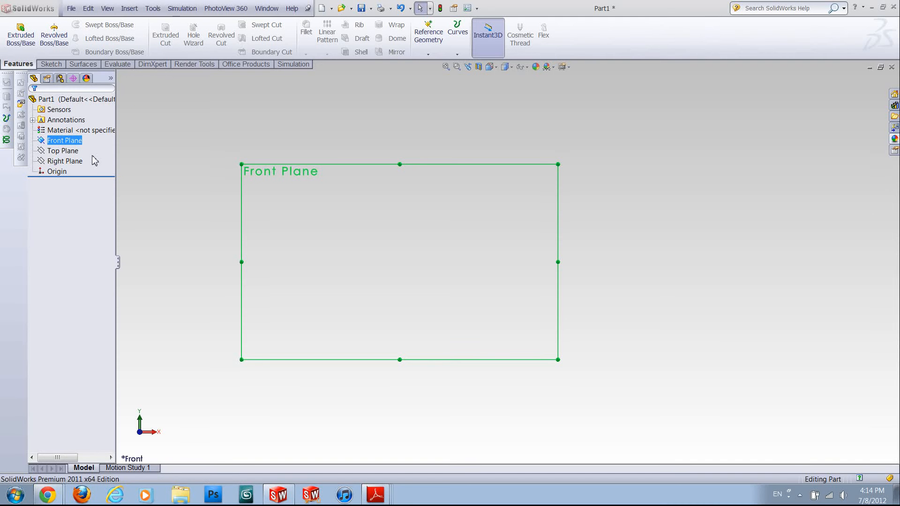
mouse_move(93, 30)
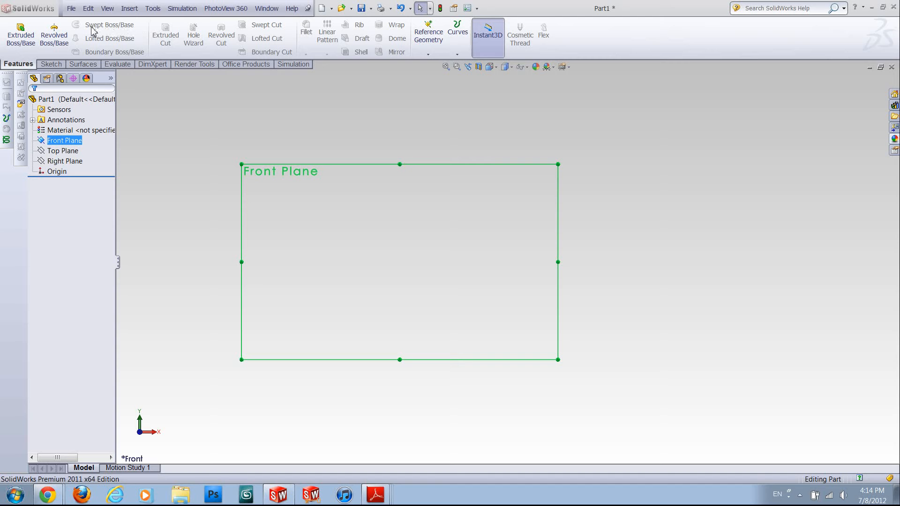
mouse_move(110, 35)
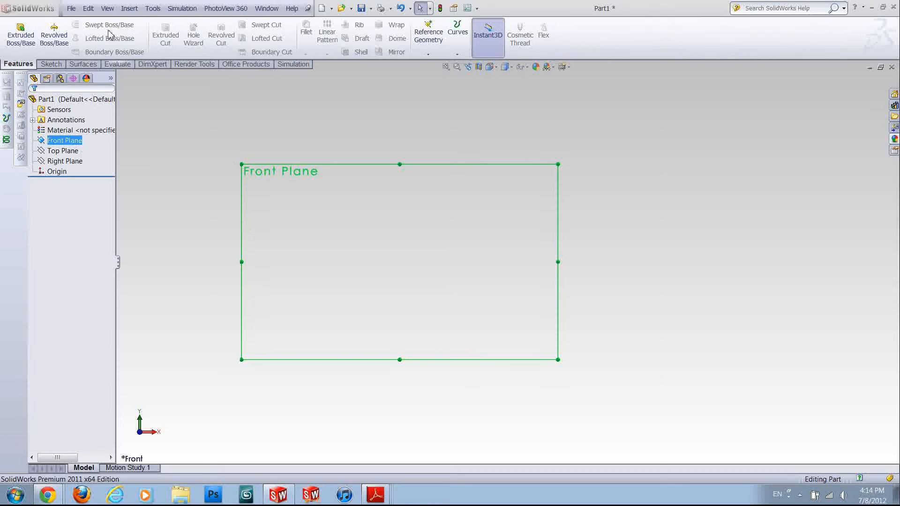
mouse_move(148, 146)
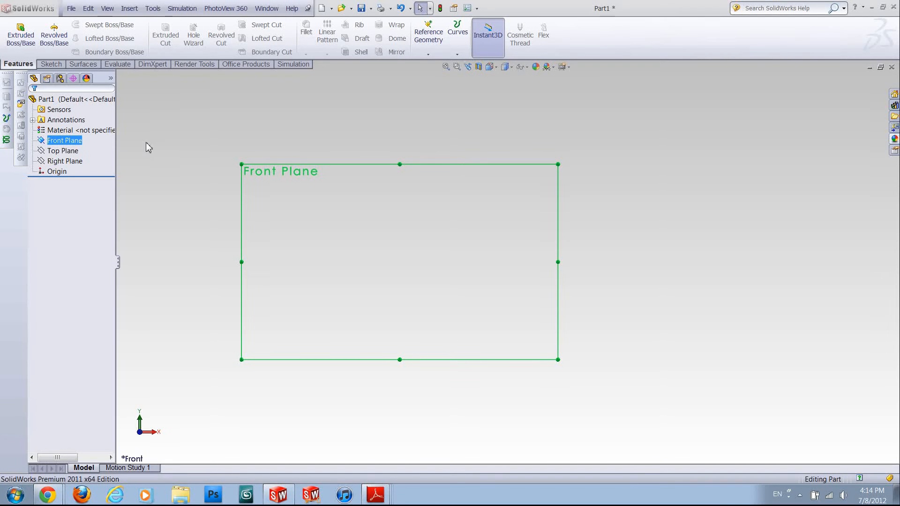
mouse_move(92, 148)
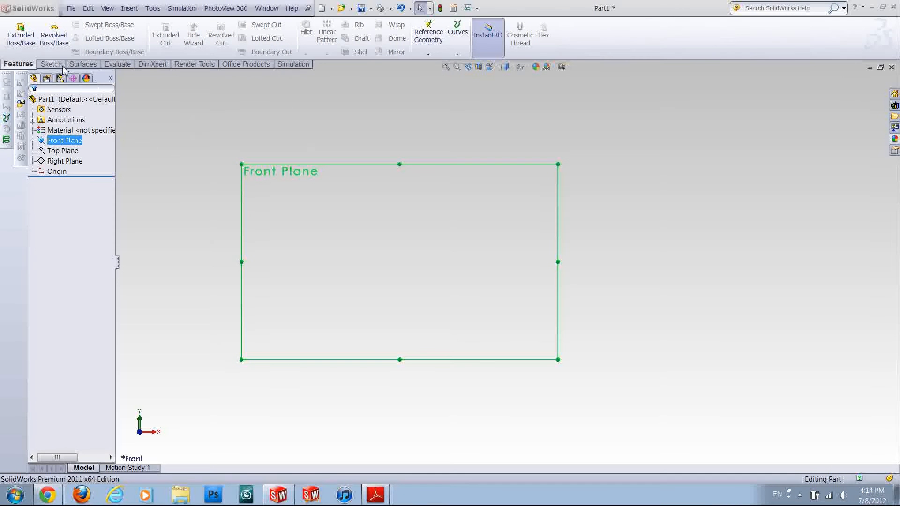
Draw a single straight line on the Front Plane as Sketch4.
left_click(50, 63)
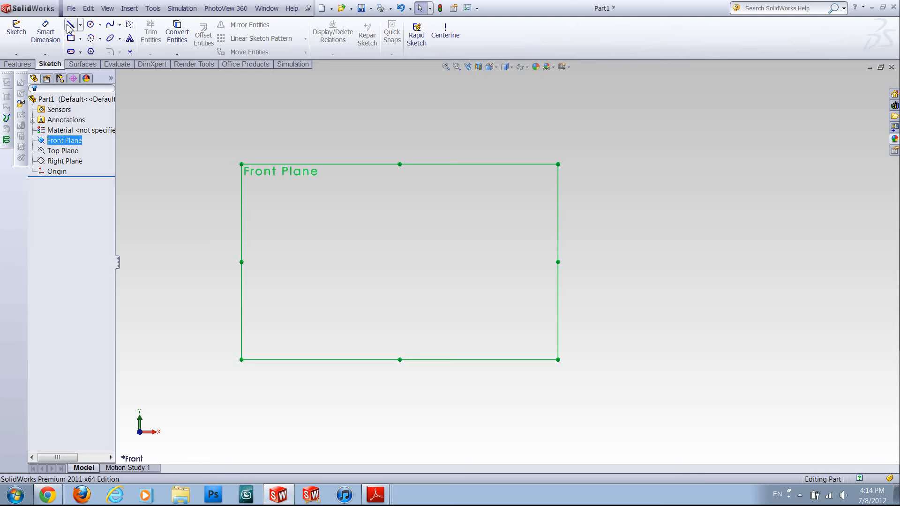
left_click(69, 27)
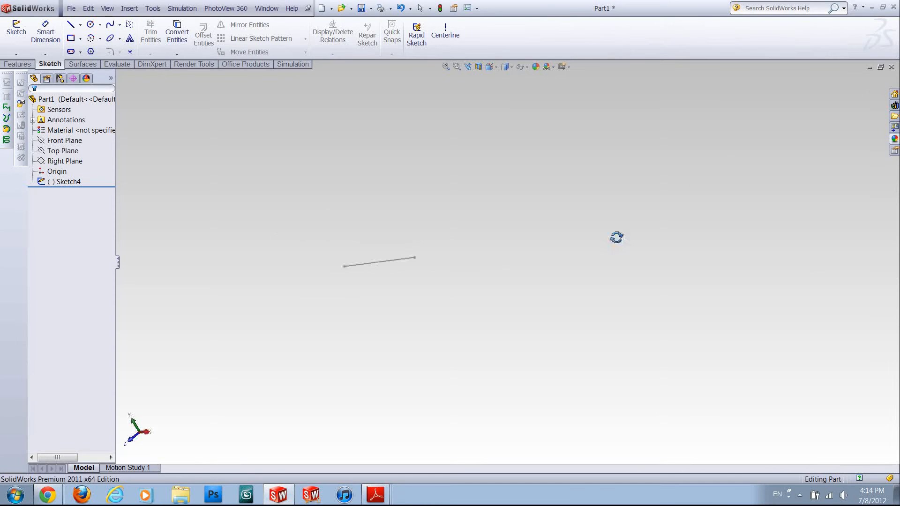
Sketch a circle centred on the origin on the Right Plane as Sketch5.
left_click(65, 140)
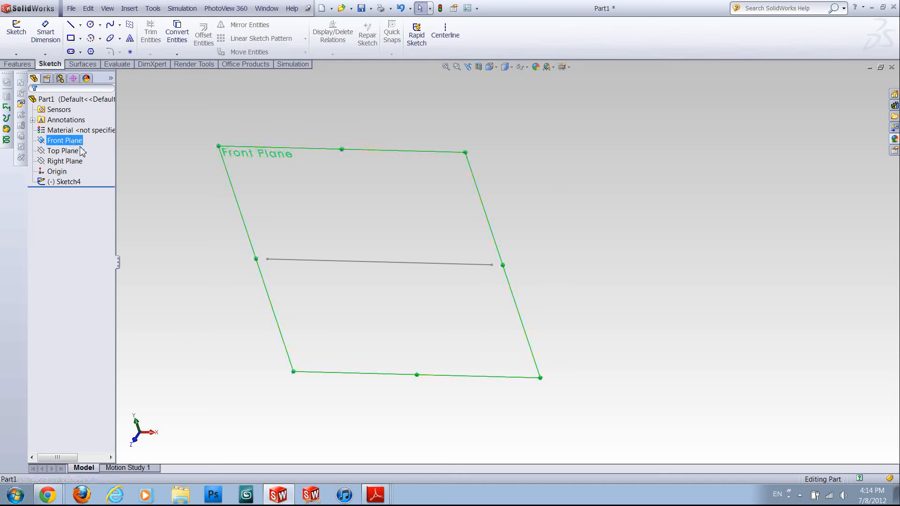
left_click(65, 160)
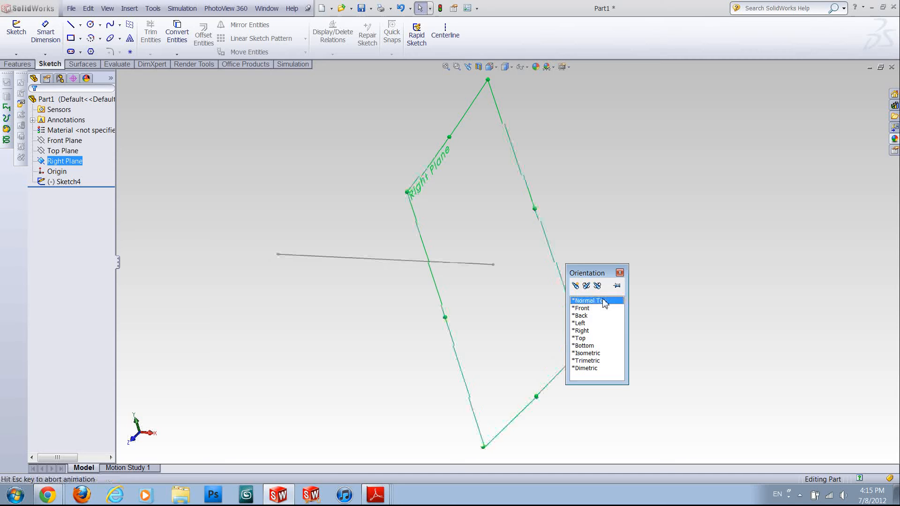
left_click(587, 300)
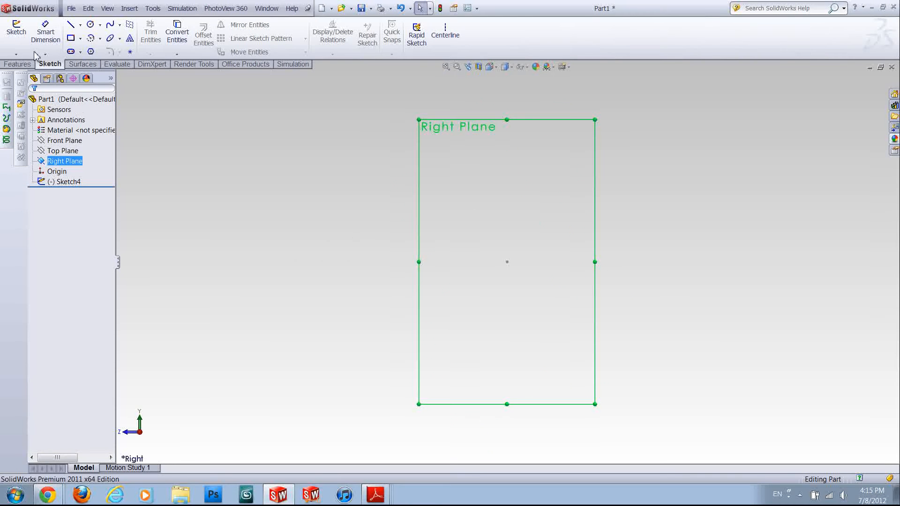
left_click(90, 24)
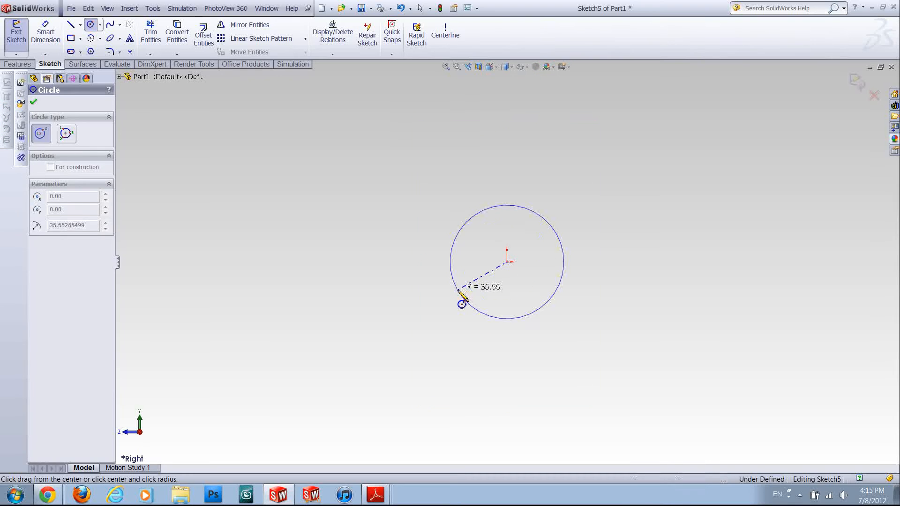
left_click(34, 101)
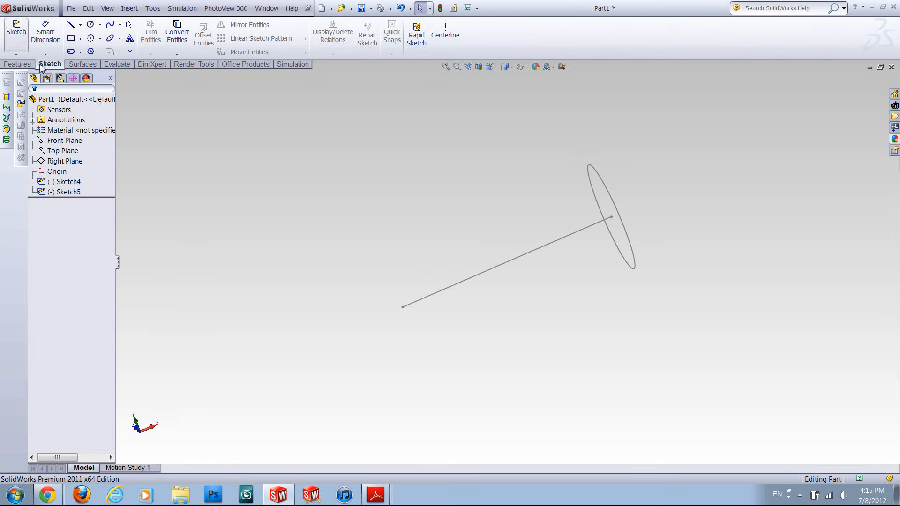
Sweep Sketch5 along Sketch4 into a cylinder, then delete Sweep3 and Sketch4.
left_click(19, 63)
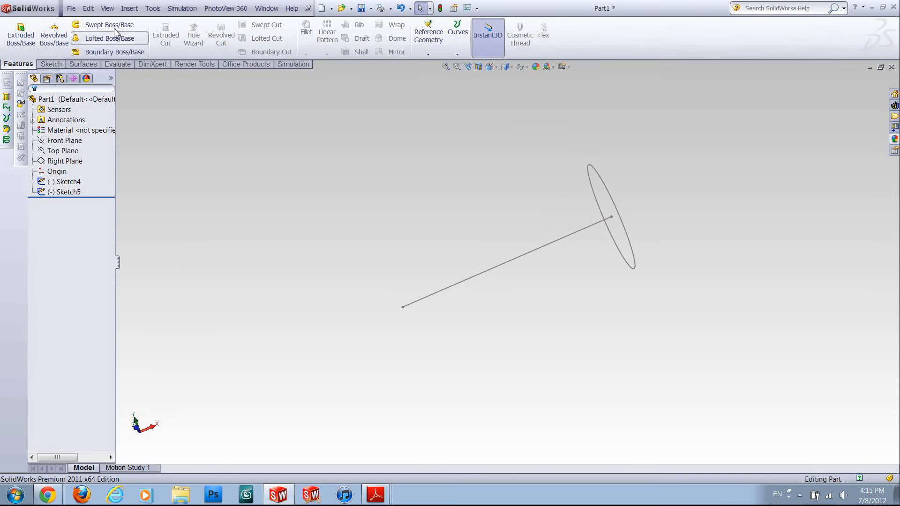
left_click(110, 24)
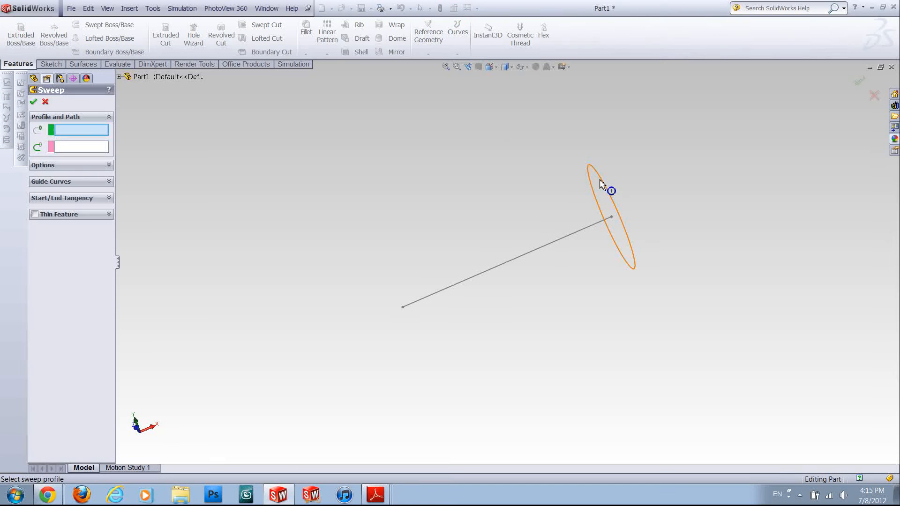
left_click(597, 172)
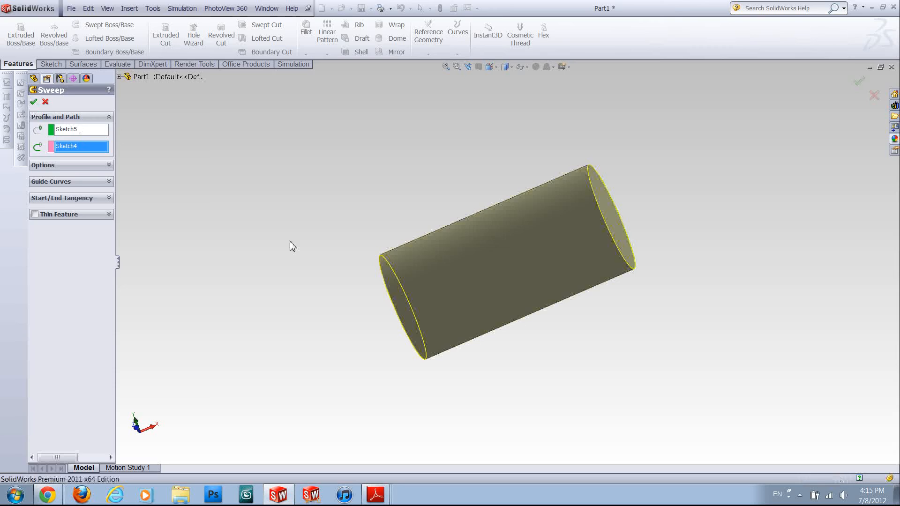
left_click(33, 101)
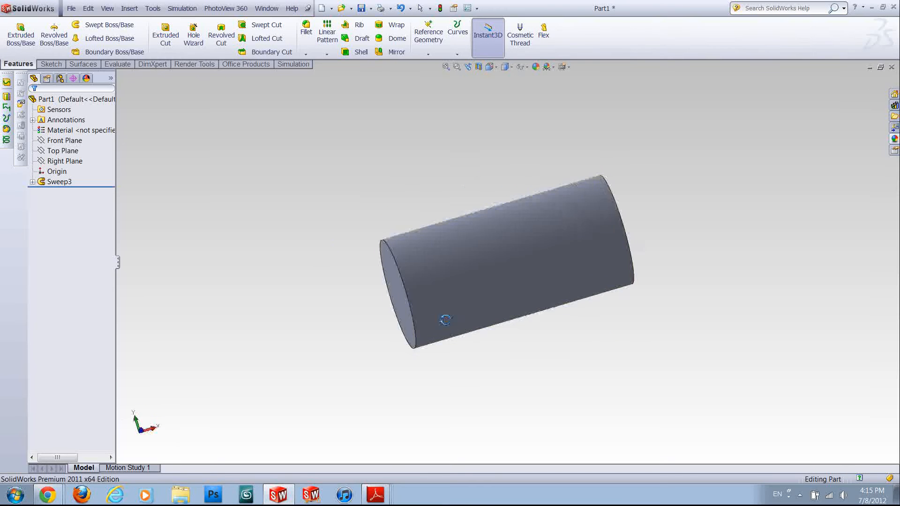
left_click(60, 181)
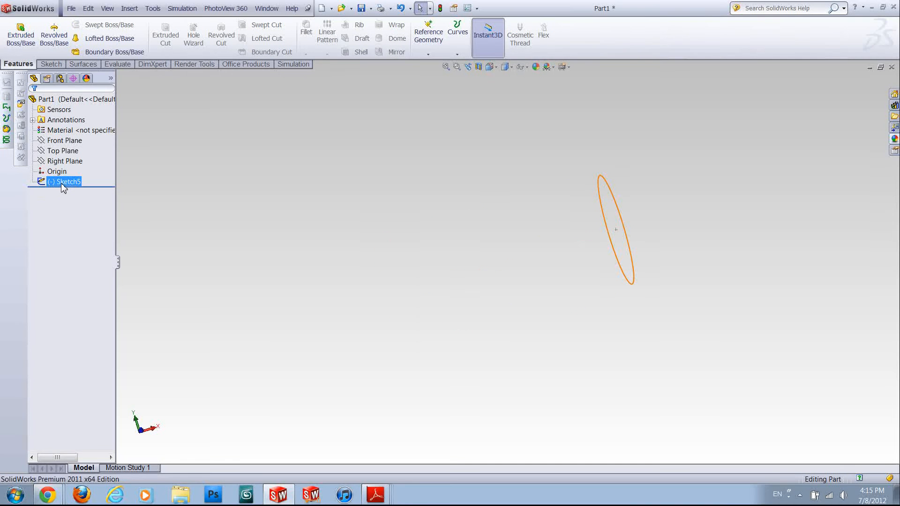
Delete Sketch5 and draw a front-plane line with its midpoint on the origin (Sketch6).
left_click(64, 139)
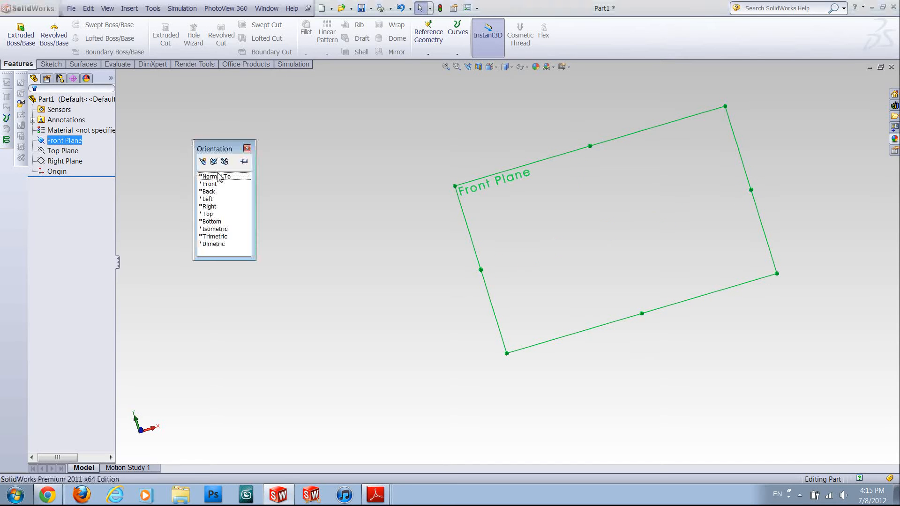
left_click(209, 184)
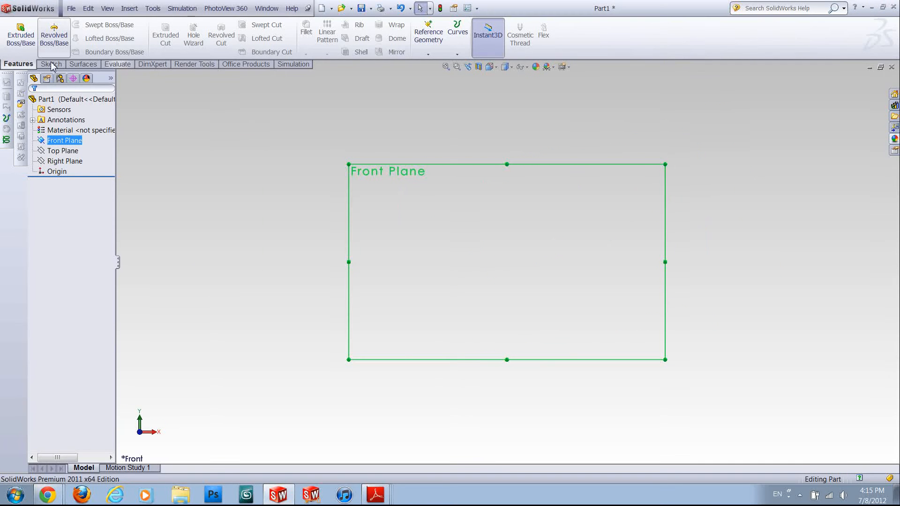
left_click(49, 64)
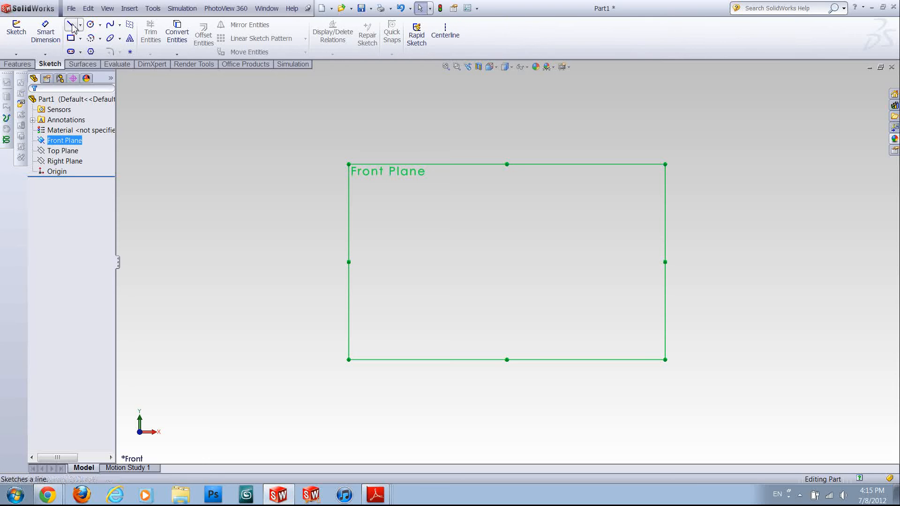
left_click(71, 24)
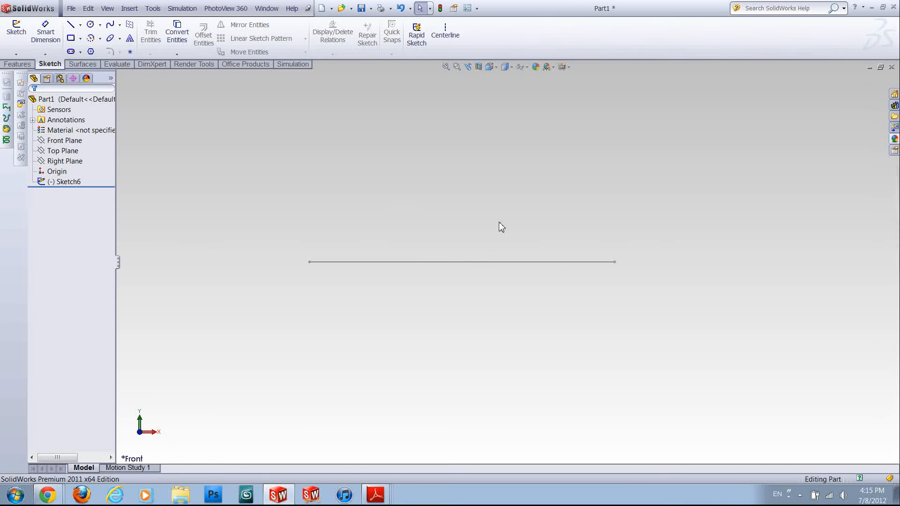
left_click(58, 170)
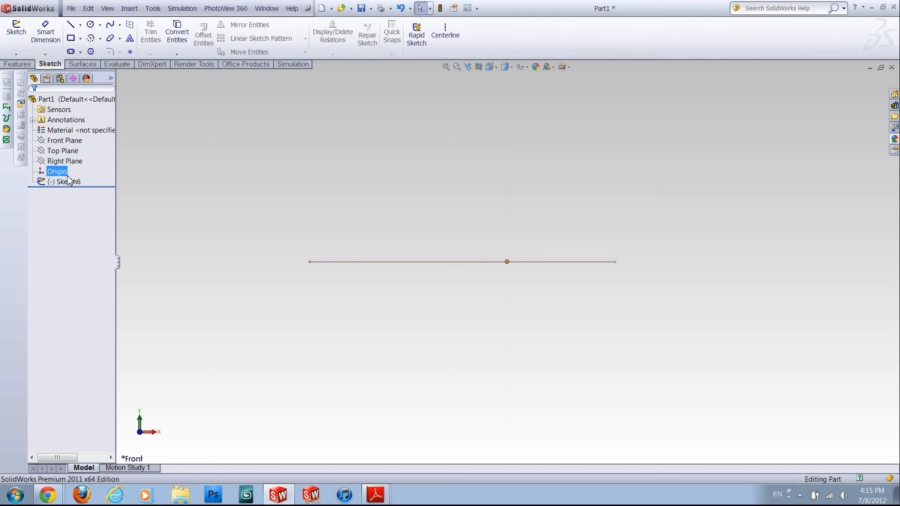
left_click(65, 161)
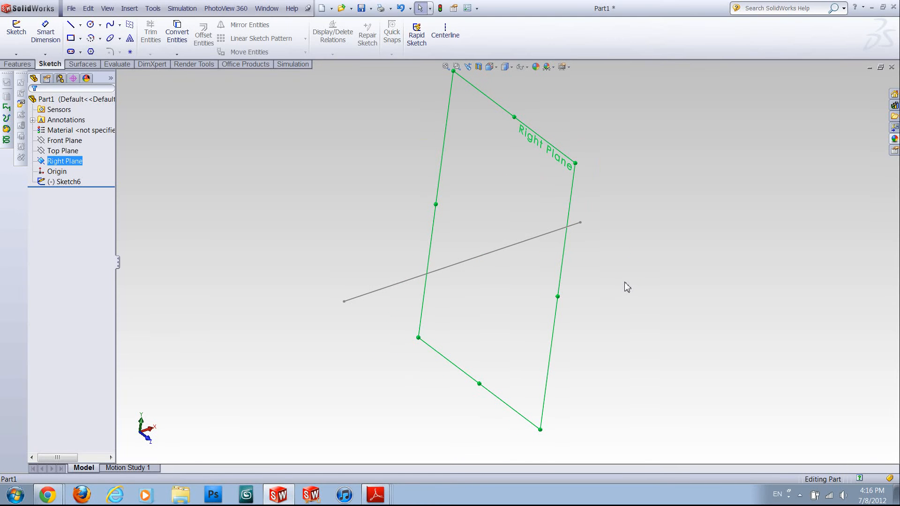
Sketch an origin-centred circle on the Right Plane (Sketch7) and start Swept Boss/Base.
left_click(62, 150)
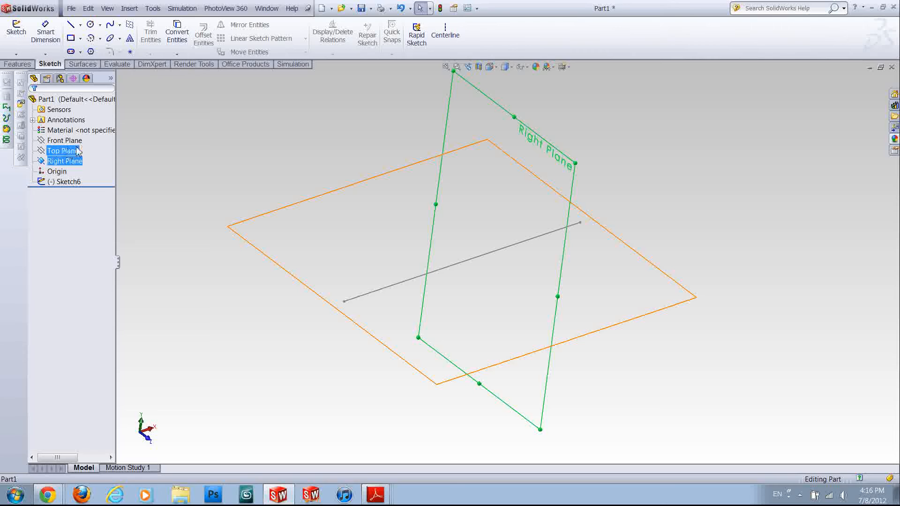
left_click(62, 150)
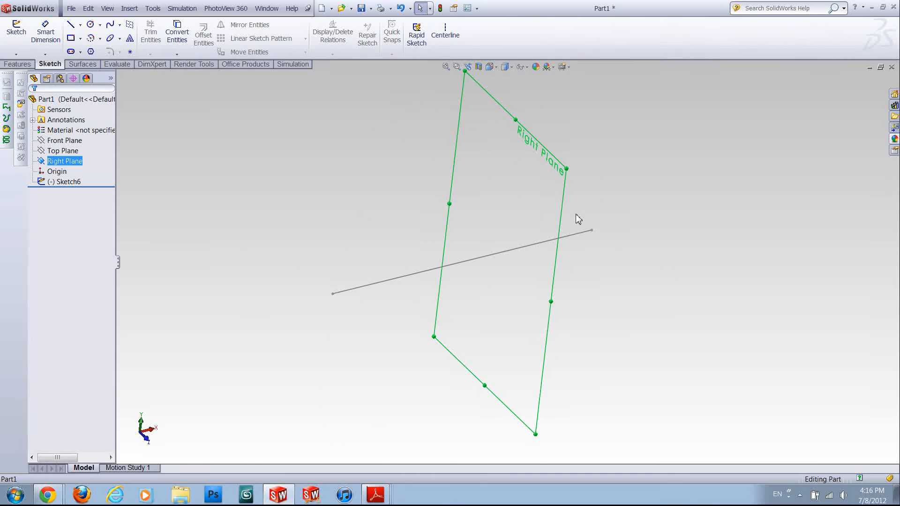
mouse_move(333, 293)
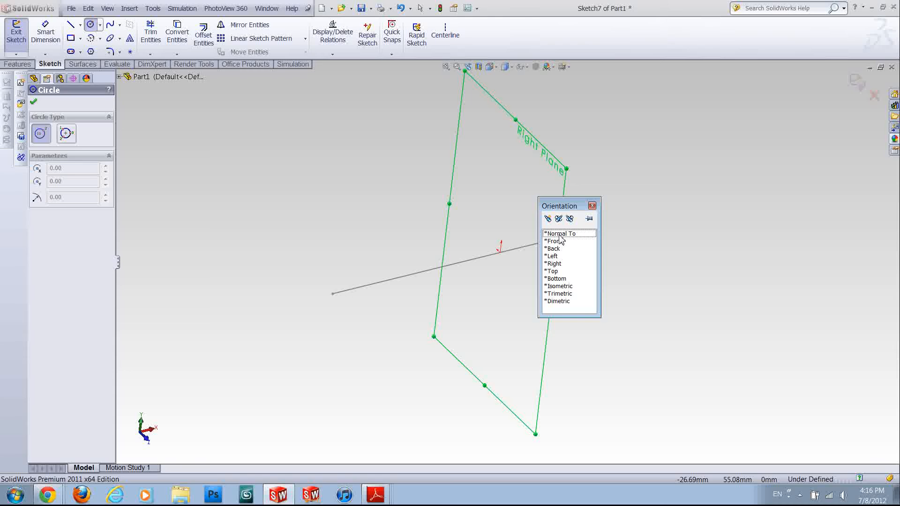
left_click(554, 264)
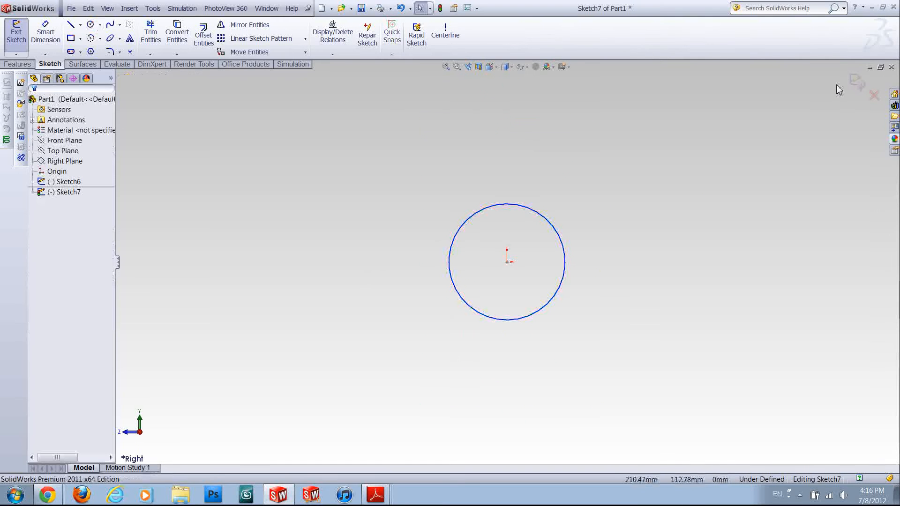
left_click(16, 31)
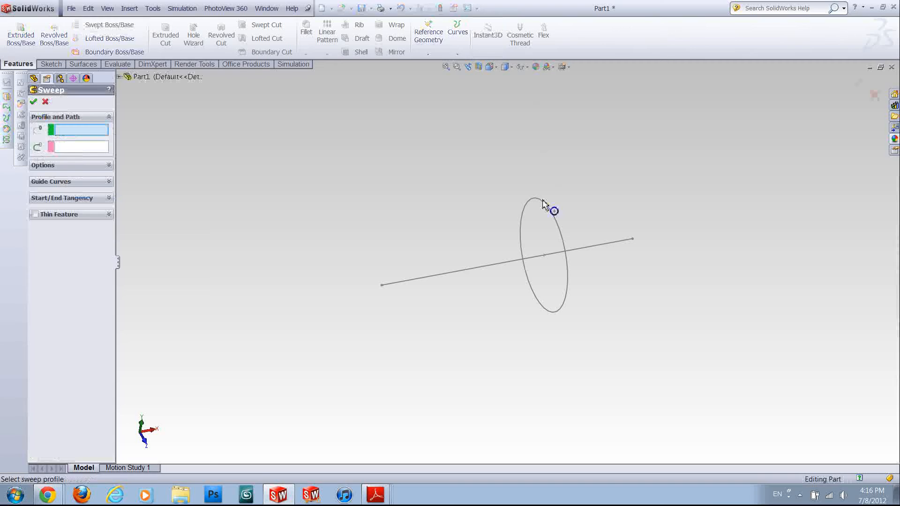
left_click(540, 213)
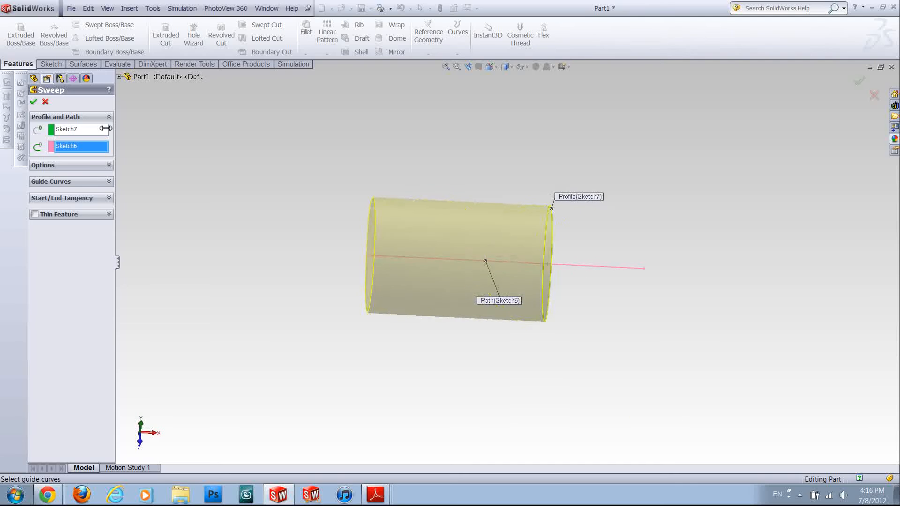
left_click(45, 101)
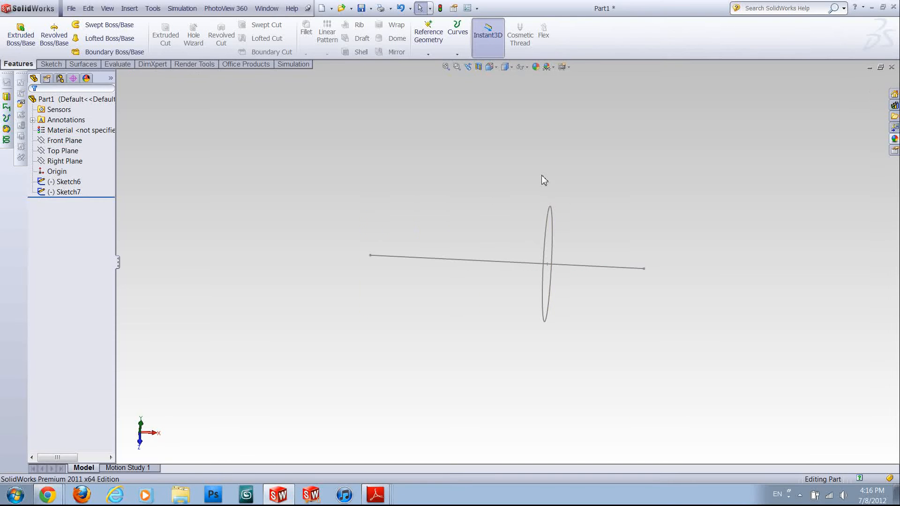
mouse_move(557, 215)
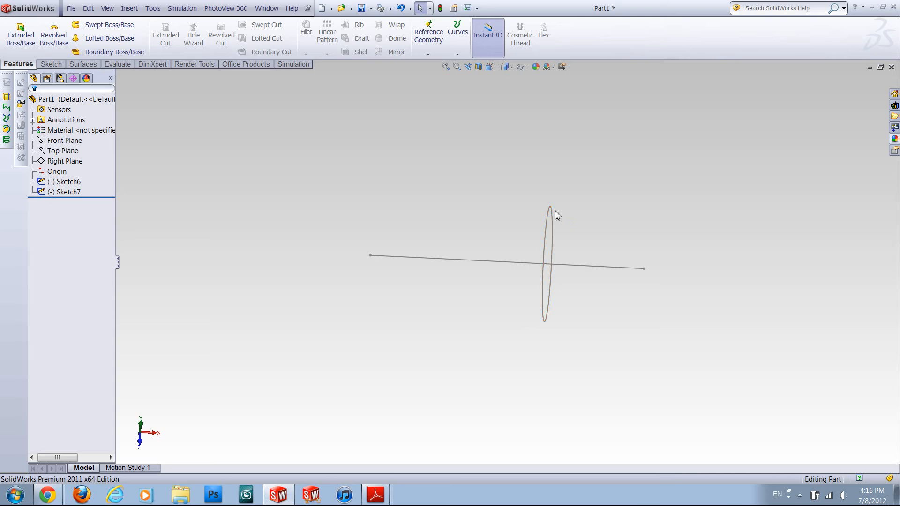
Delete Sketch7 and start a reference plane with the Right Plane as first reference.
left_click(64, 160)
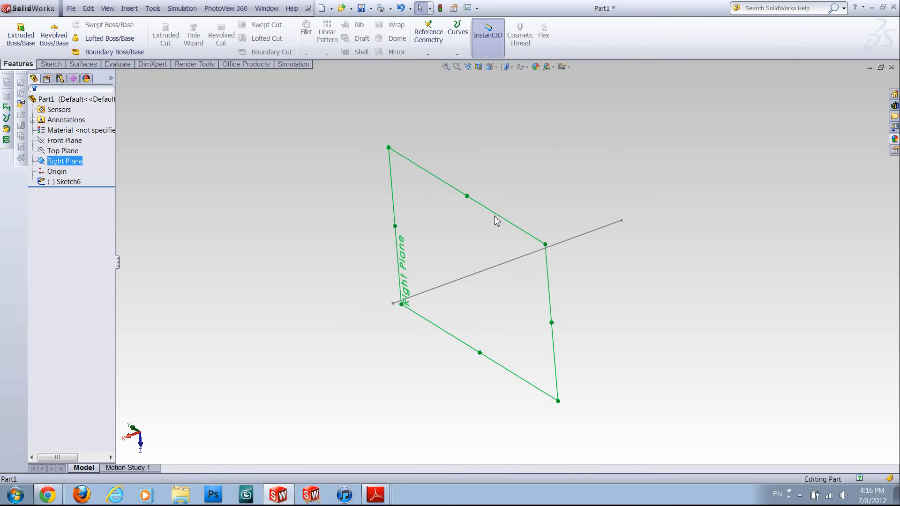
left_click(64, 140)
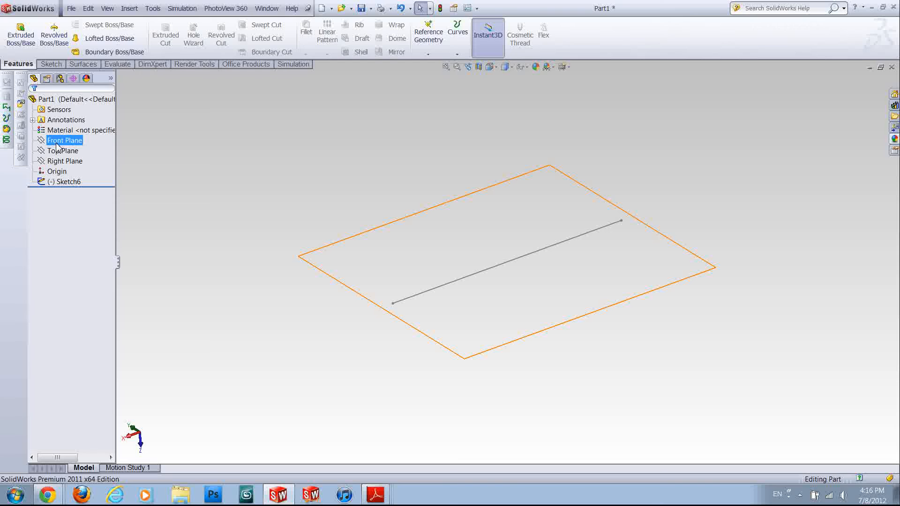
left_click(65, 160)
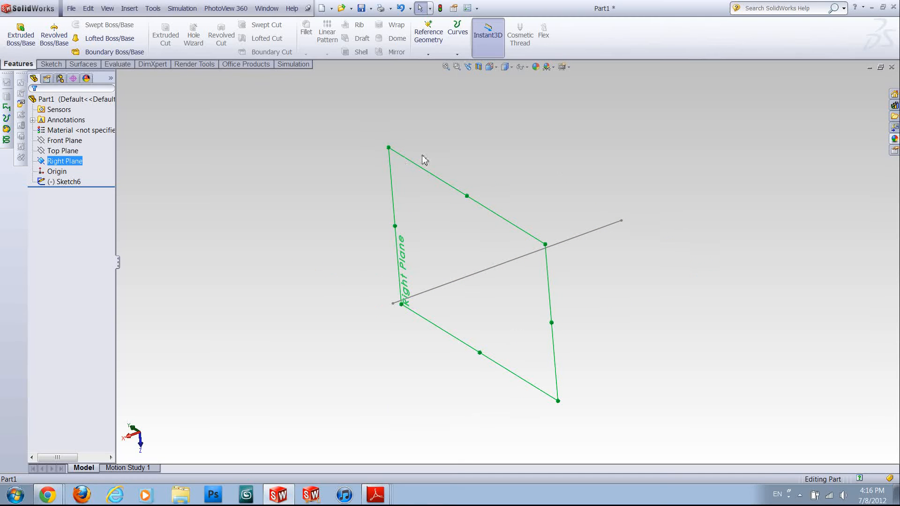
mouse_move(458, 194)
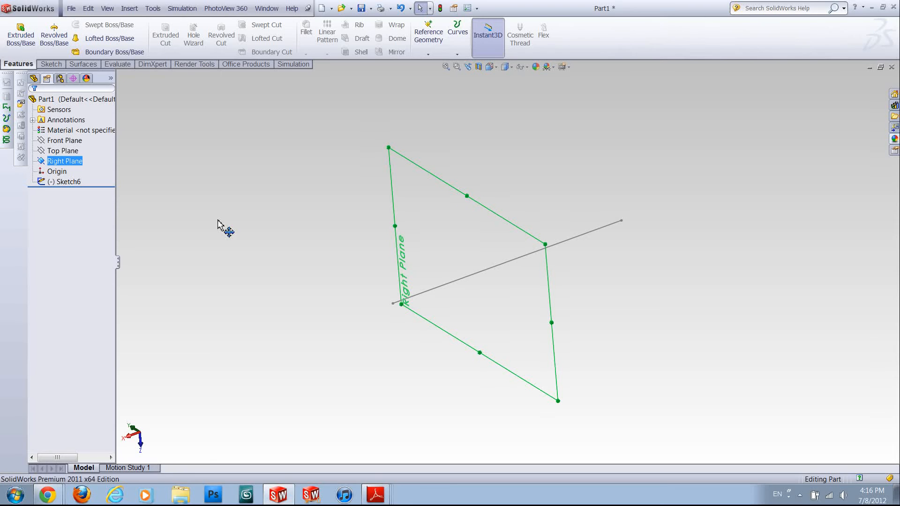
mouse_move(89, 229)
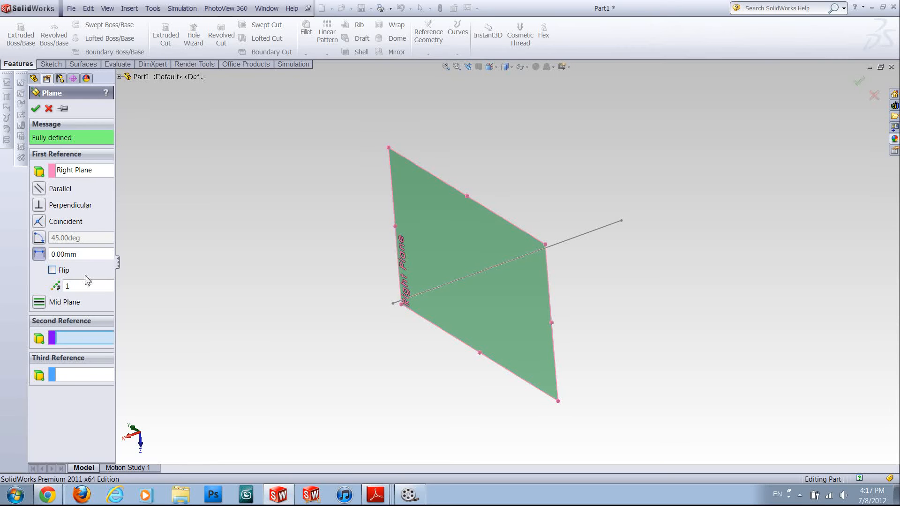
mouse_move(73, 154)
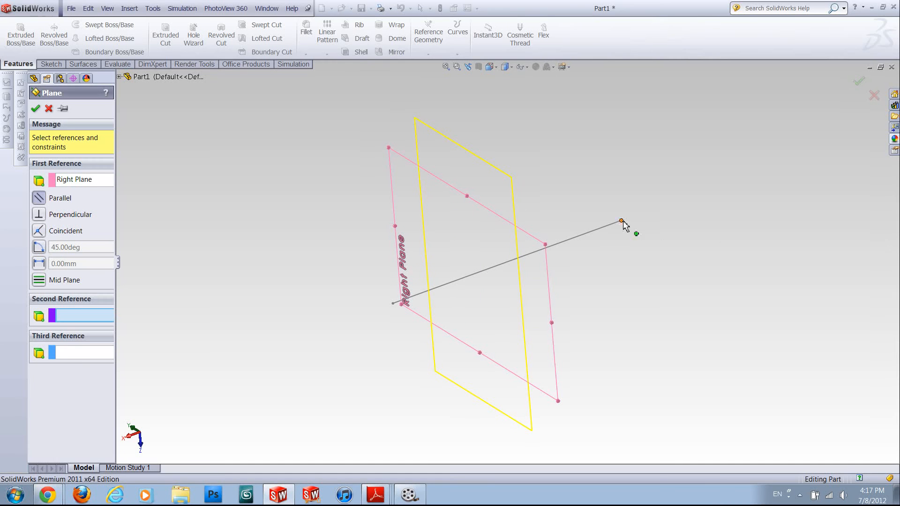
Create Plane1 parallel to the Right Plane through the line's far endpoint.
left_click(620, 221)
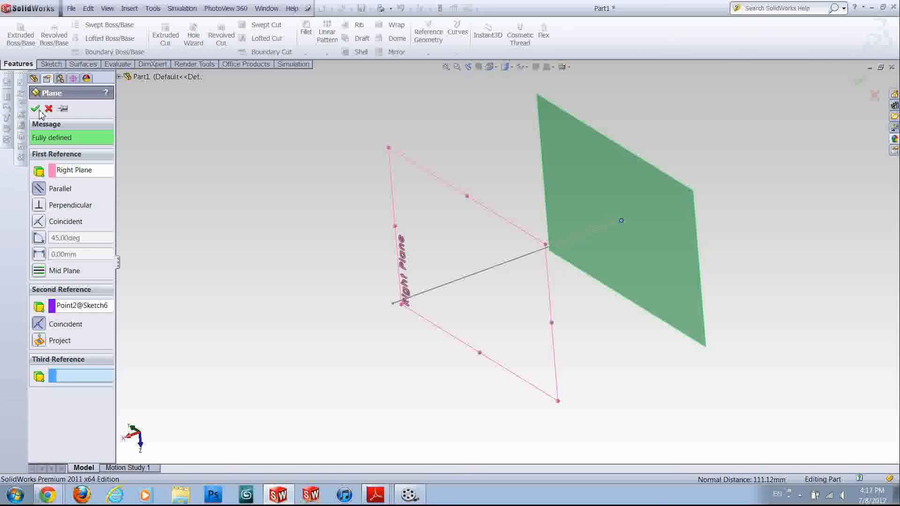
left_click(35, 108)
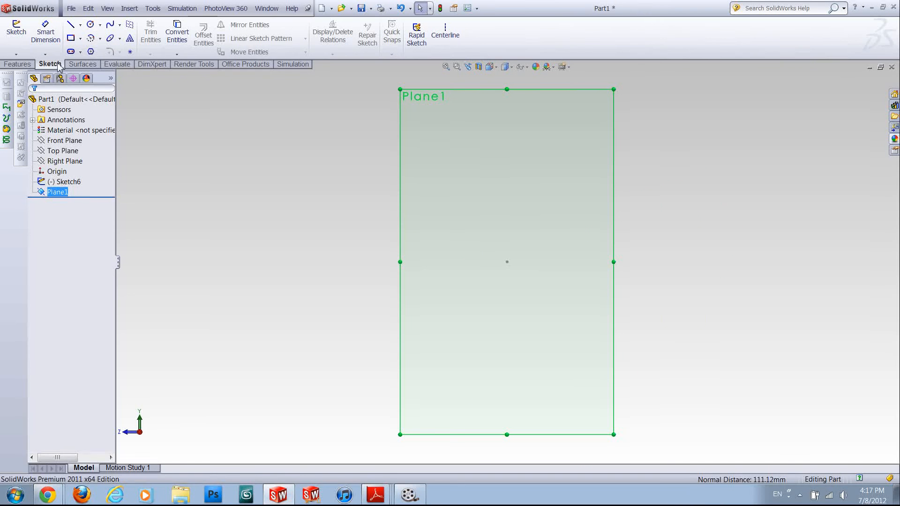
Sketch a circle on Plane1 (Sketch8) and start a sweep with it as profile.
left_click(90, 25)
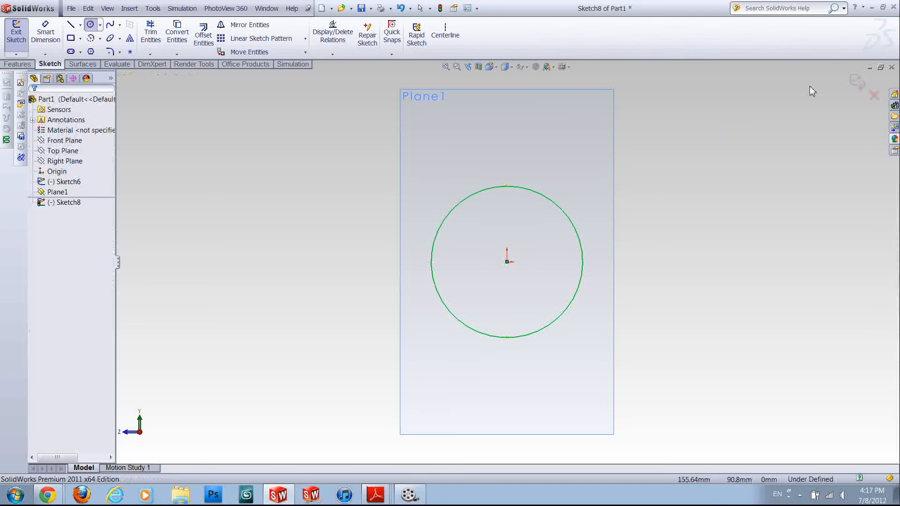
left_click(16, 32)
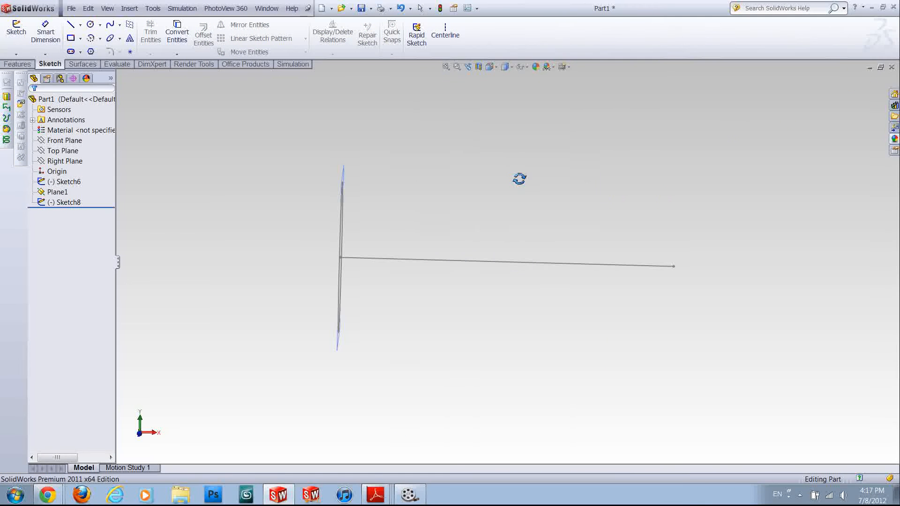
left_click(18, 63)
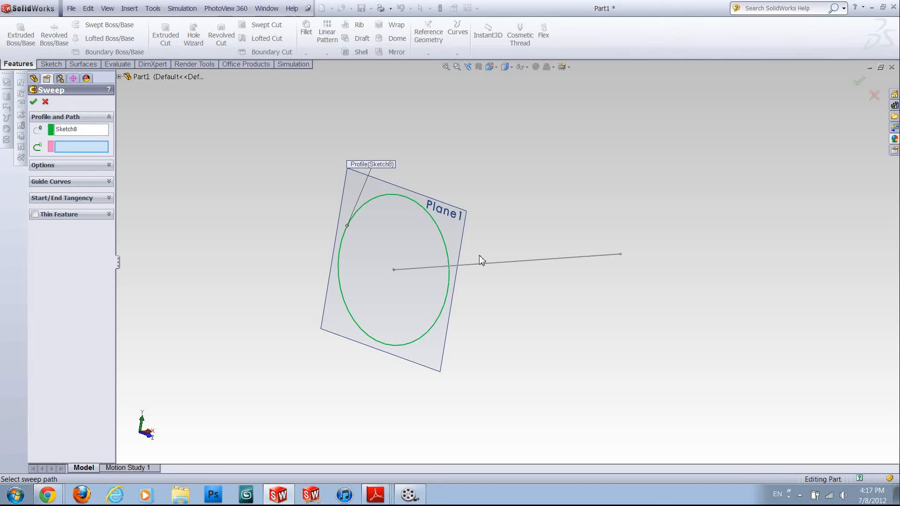
Sweep Sketch8 along the Sketch6 line to create a solid cylinder.
left_click(551, 254)
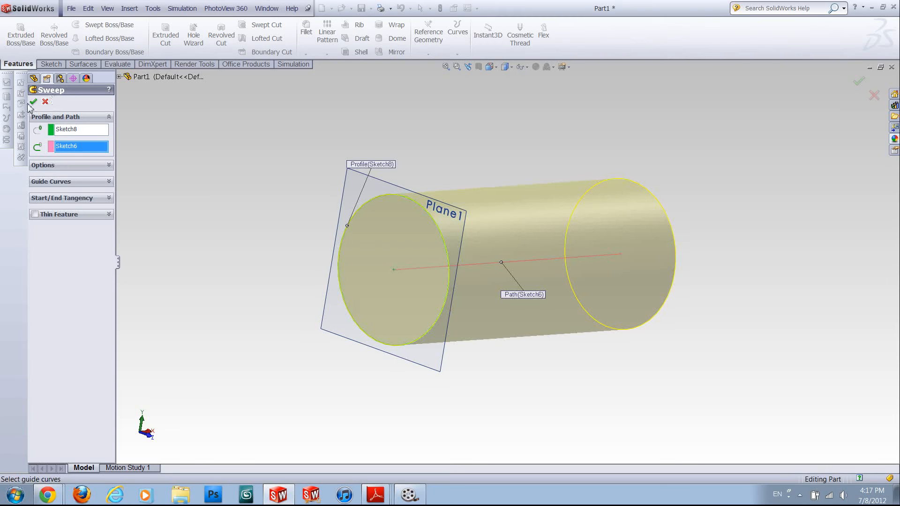
left_click(33, 102)
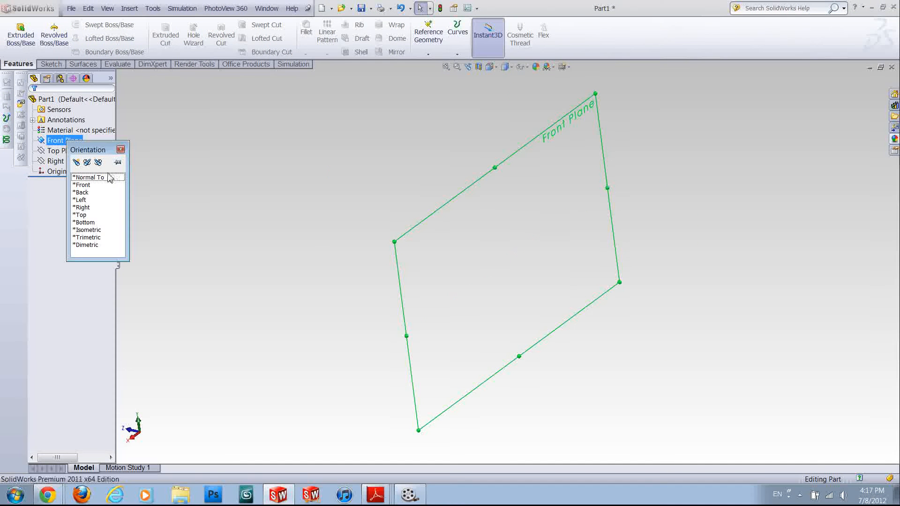
Sketch an origin-centred circle on the Front Plane (Sketch9) with a Smart Dimension diameter.
left_click(88, 177)
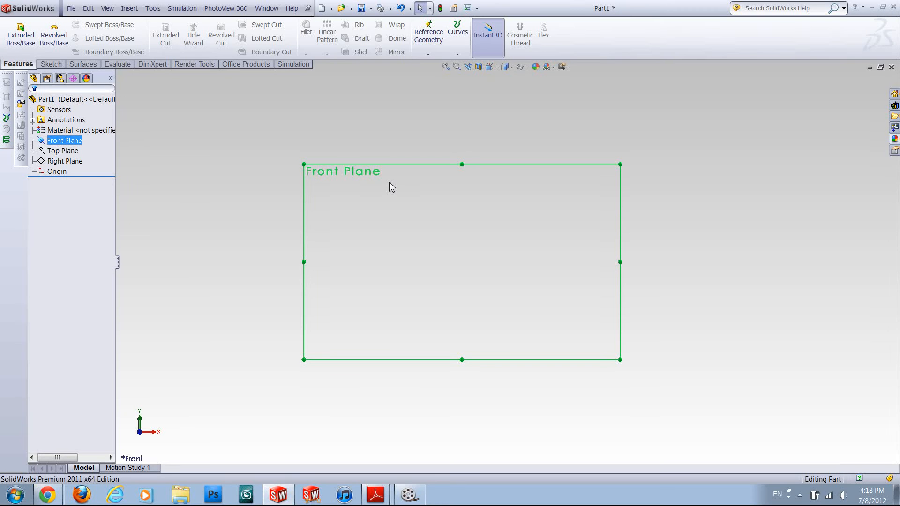
mouse_move(357, 154)
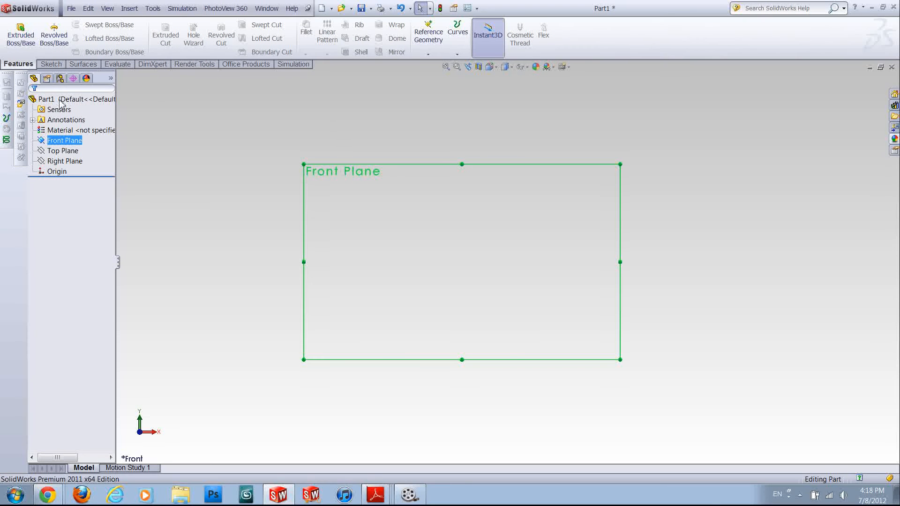
left_click(50, 64)
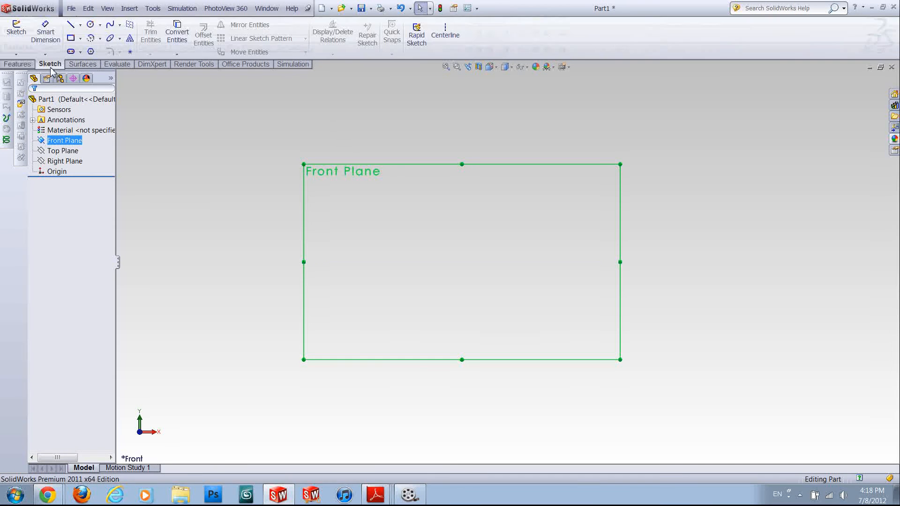
left_click(90, 24)
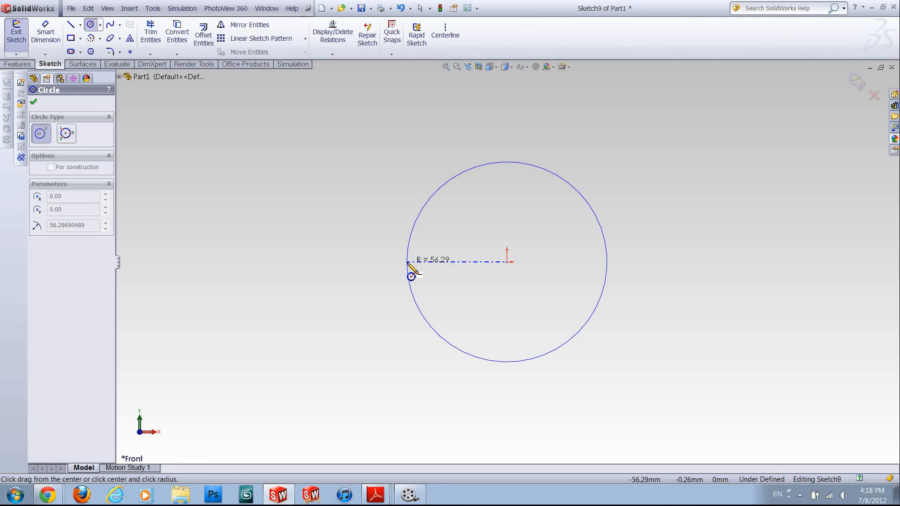
left_click(34, 102)
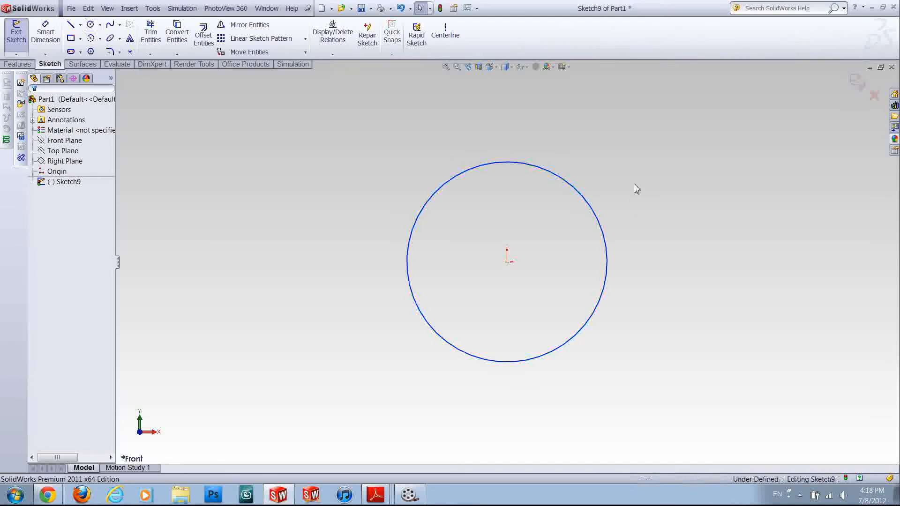
mouse_move(626, 158)
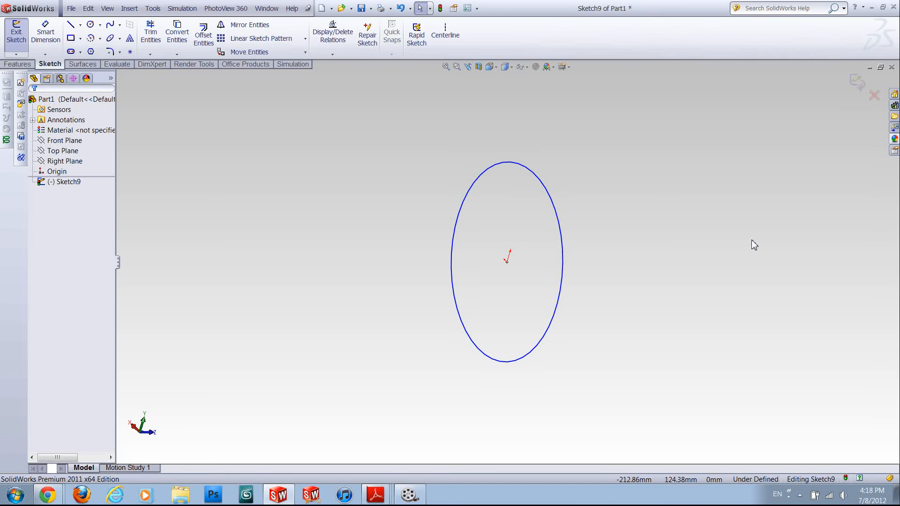
mouse_move(811, 110)
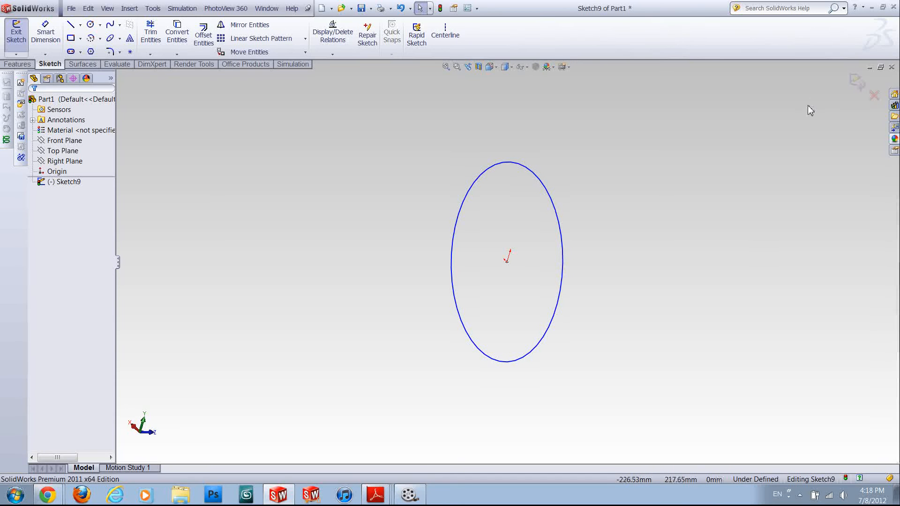
mouse_move(776, 146)
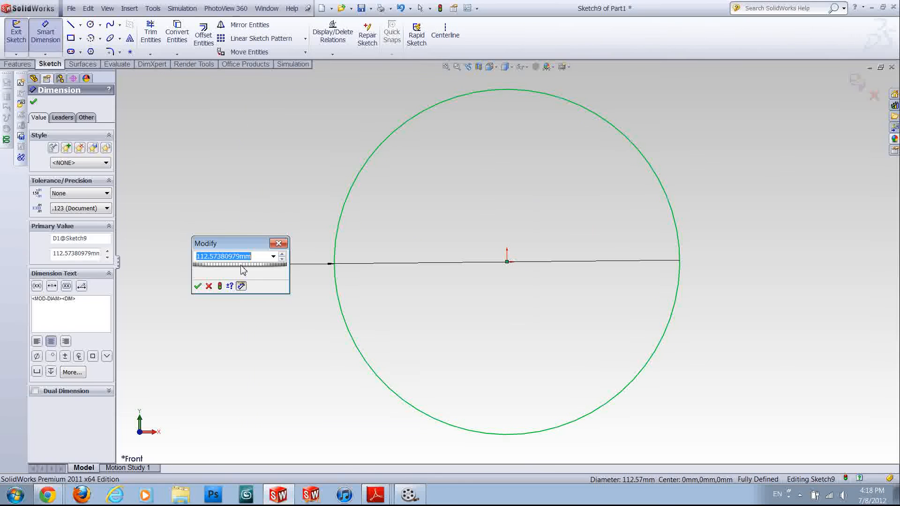
left_click(198, 286)
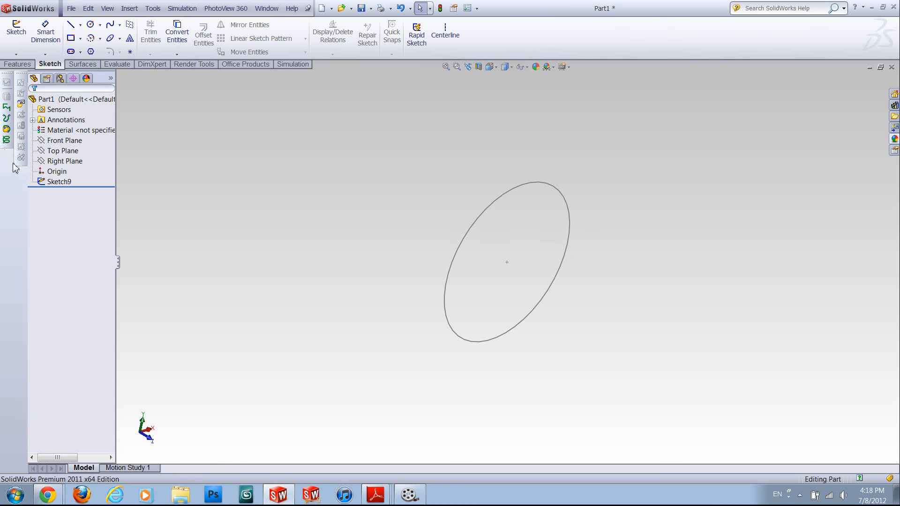
mouse_move(7, 142)
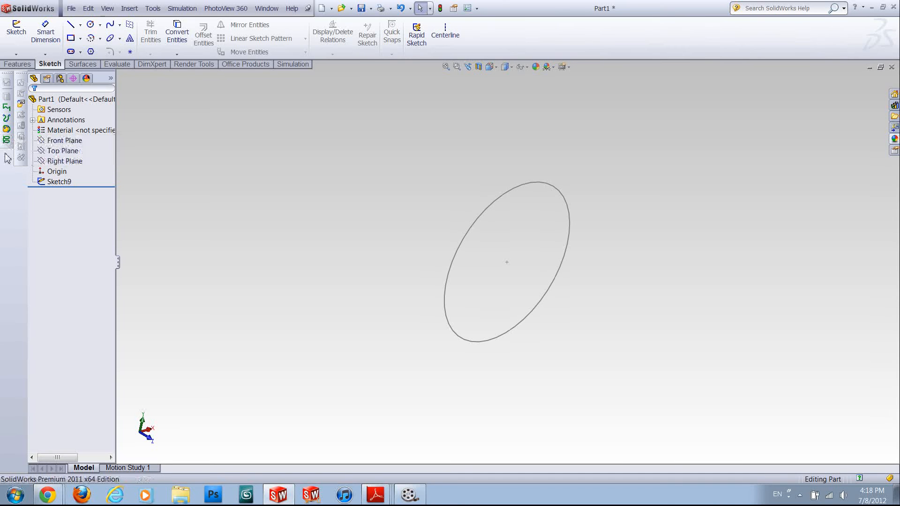
right_click(490, 67)
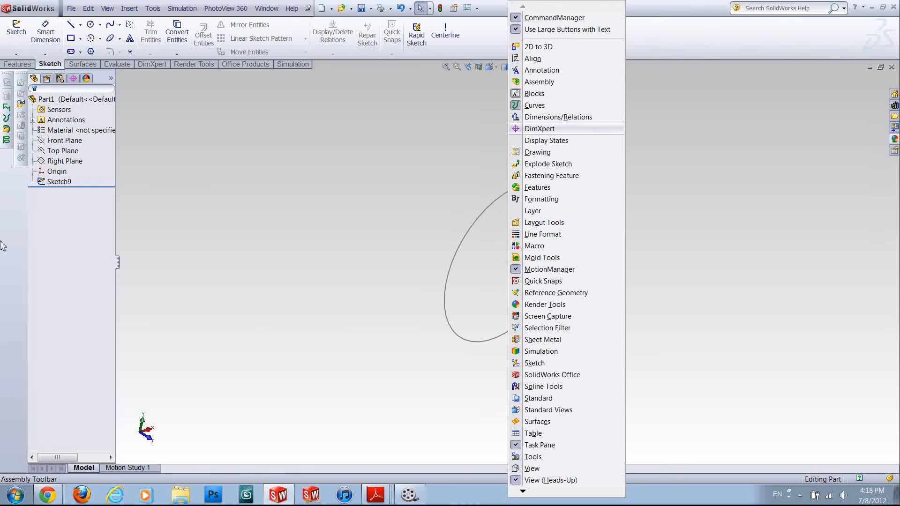
mouse_move(549, 111)
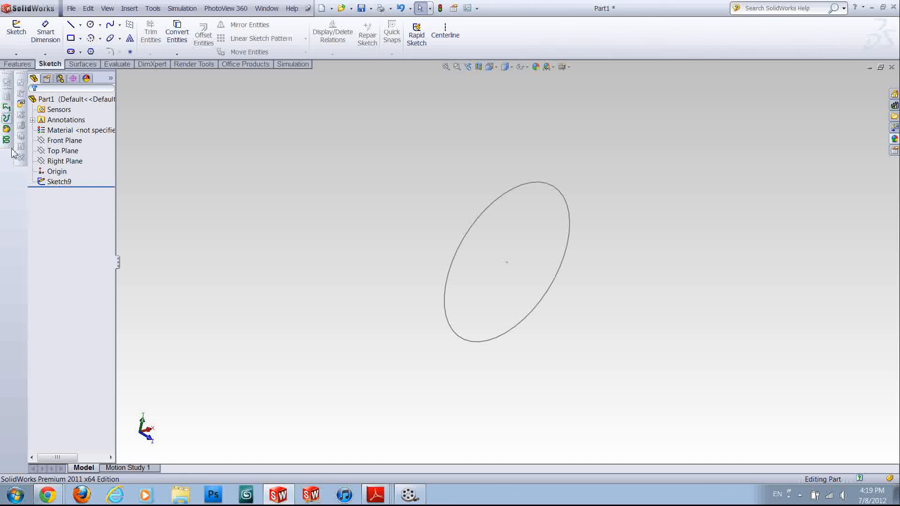
mouse_move(7, 141)
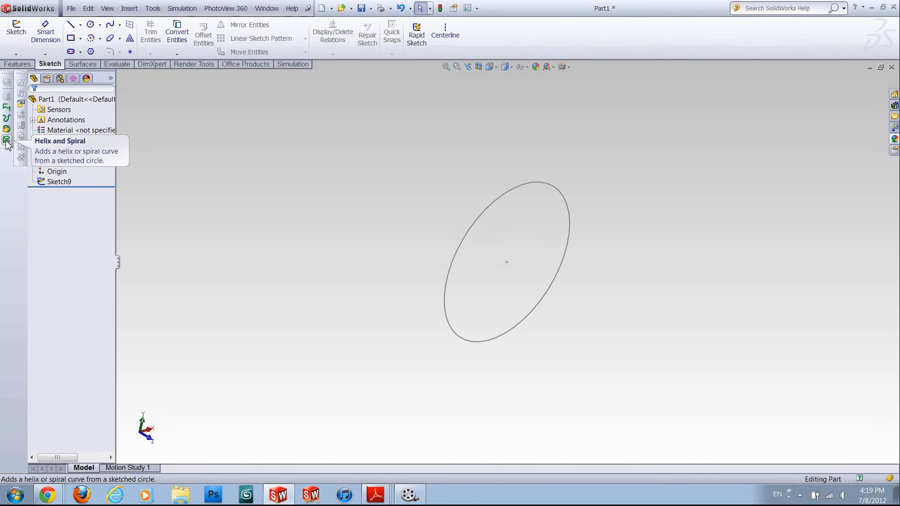
Build Helix/Spiral1 from the front-plane circle: pitch 100 mm, 4 revolutions, start angle 0.
left_click(6, 141)
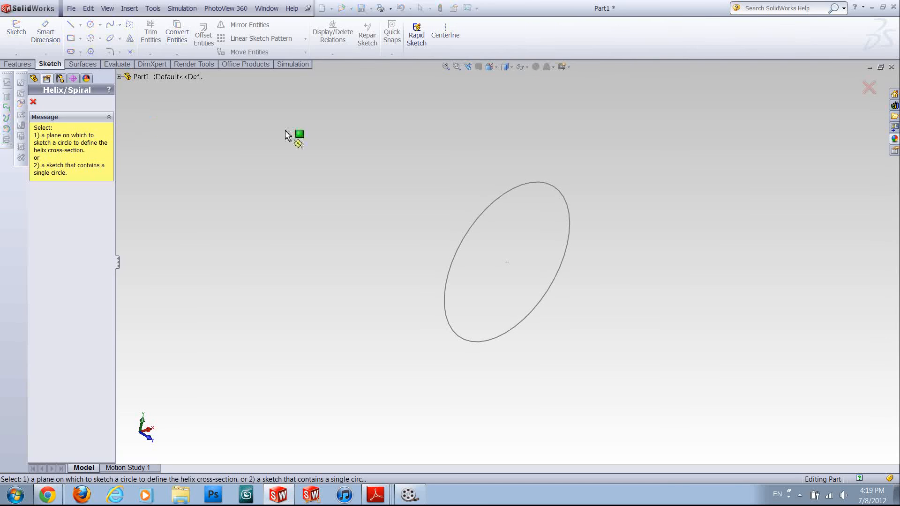
left_click(507, 263)
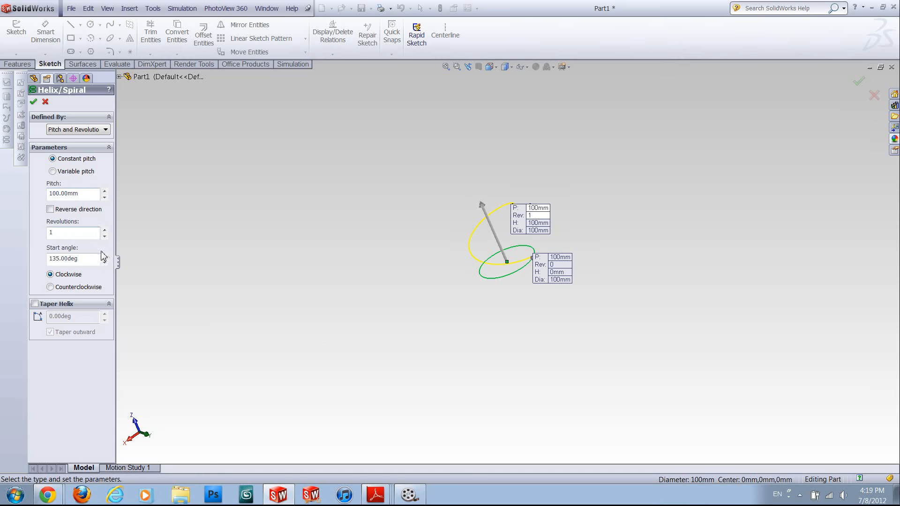
left_click(104, 231)
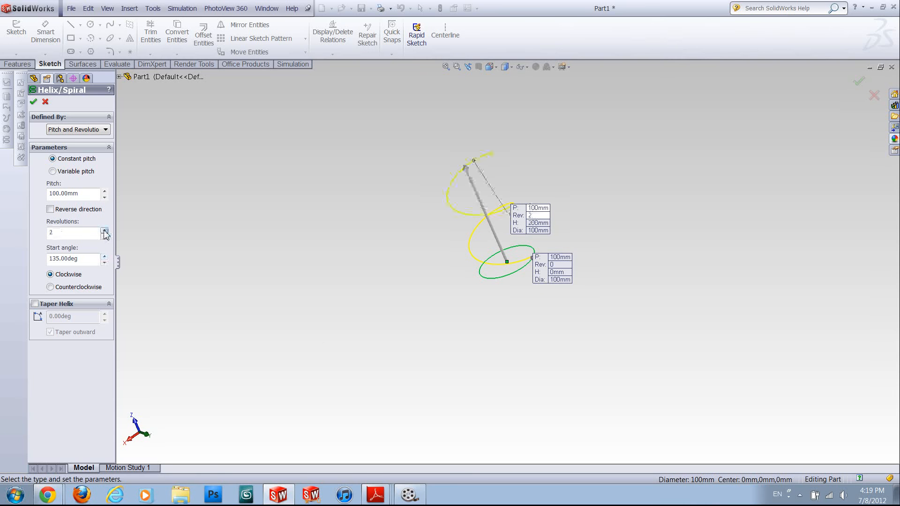
left_click(104, 231)
type("0")
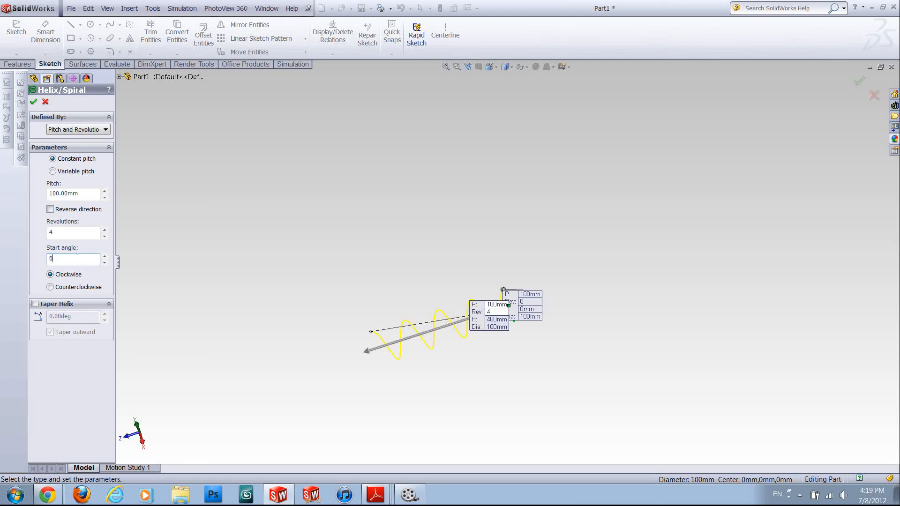
mouse_move(132, 199)
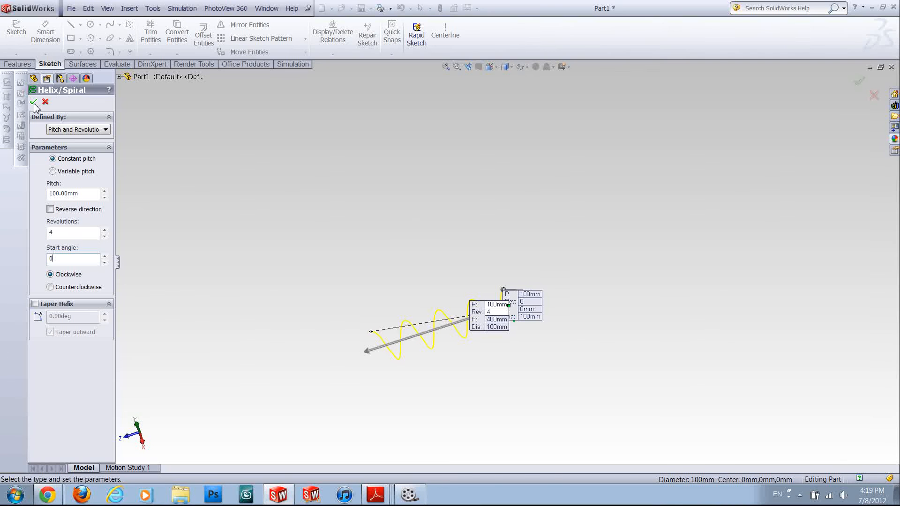
left_click(34, 103)
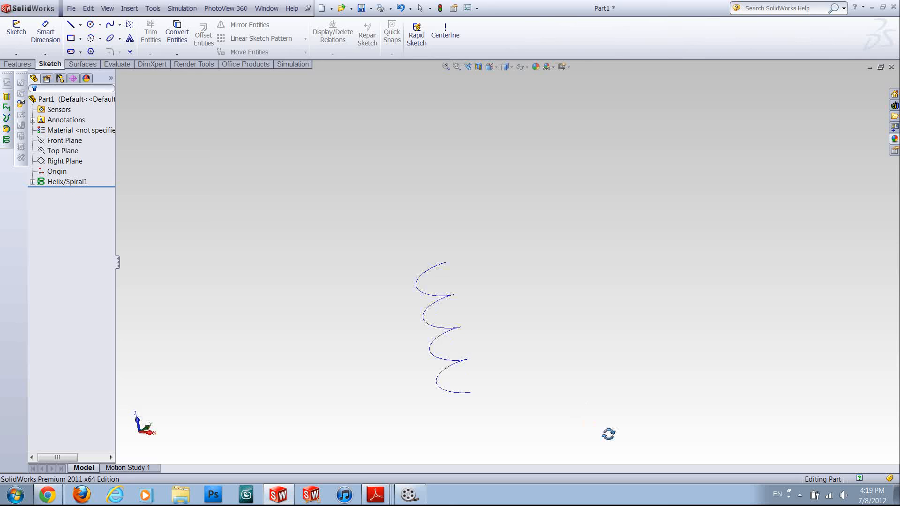
On the Top Plane, sketch a small profile circle sized to sit at the helix's lower end.
left_click(65, 160)
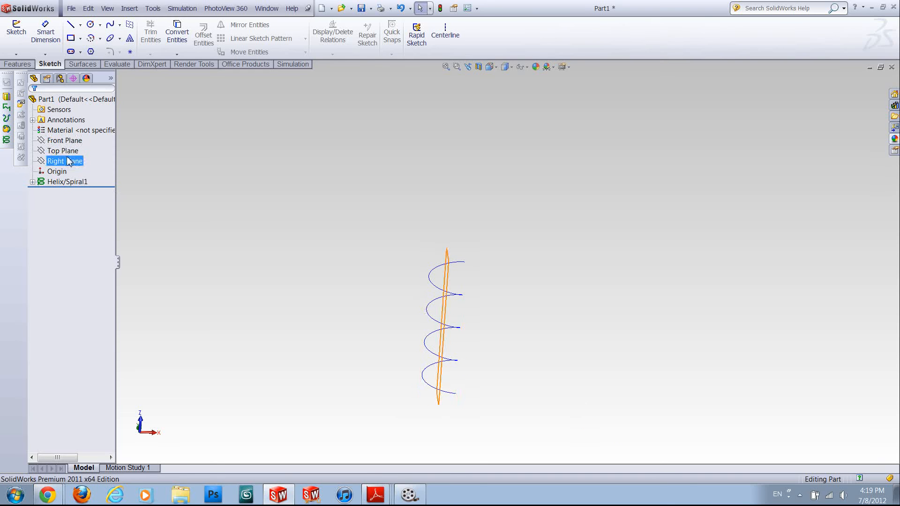
left_click(63, 150)
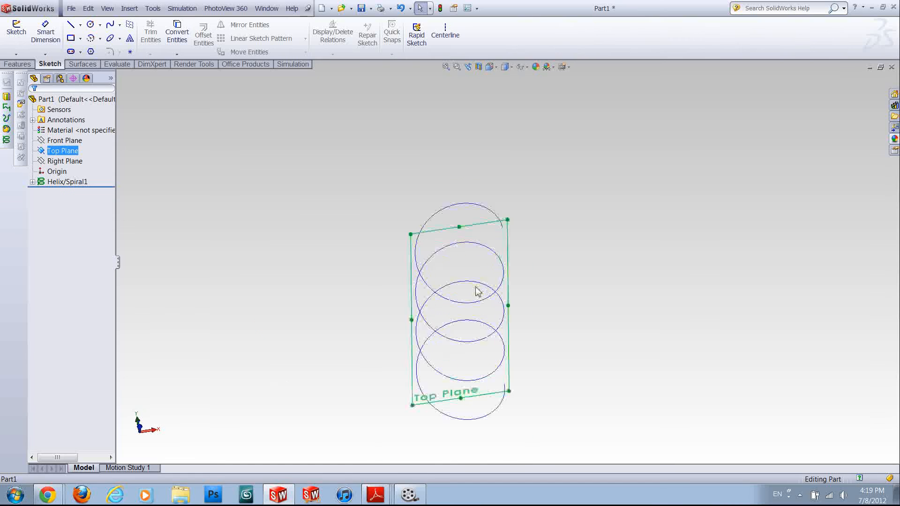
scroll("down", 3)
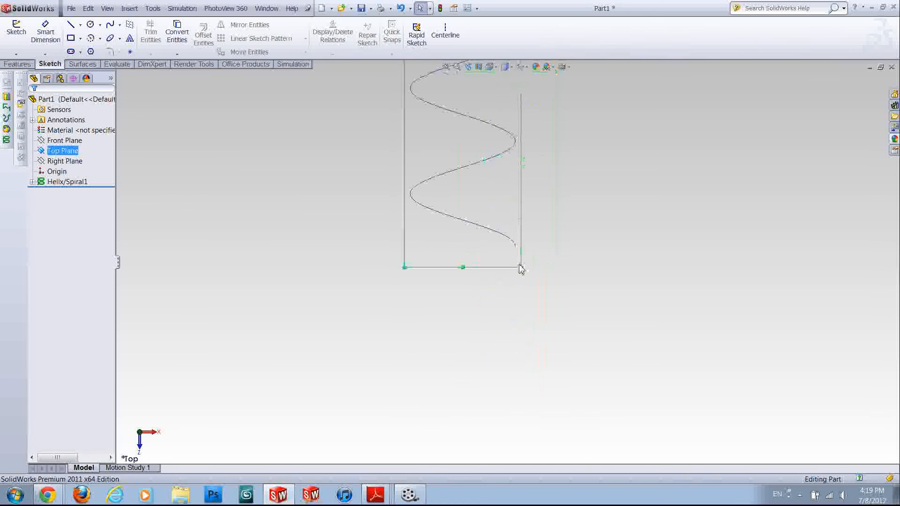
left_click(87, 24)
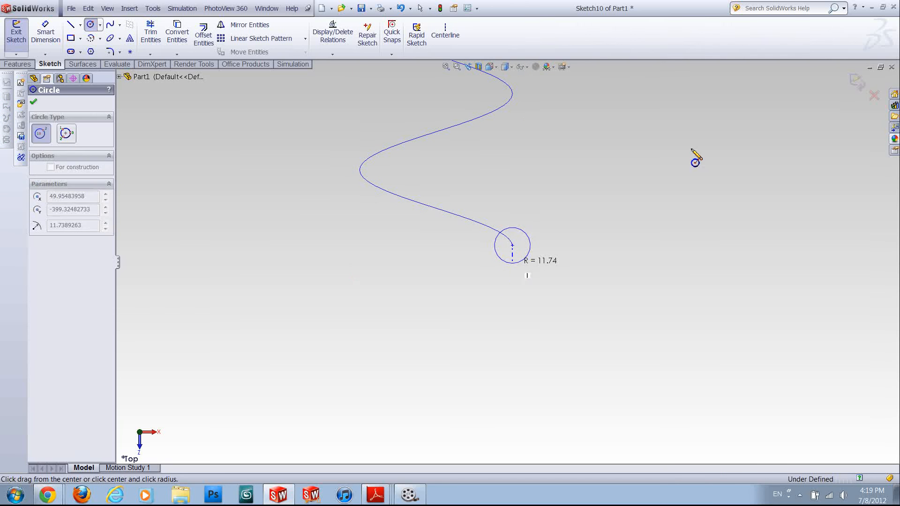
left_click(511, 245)
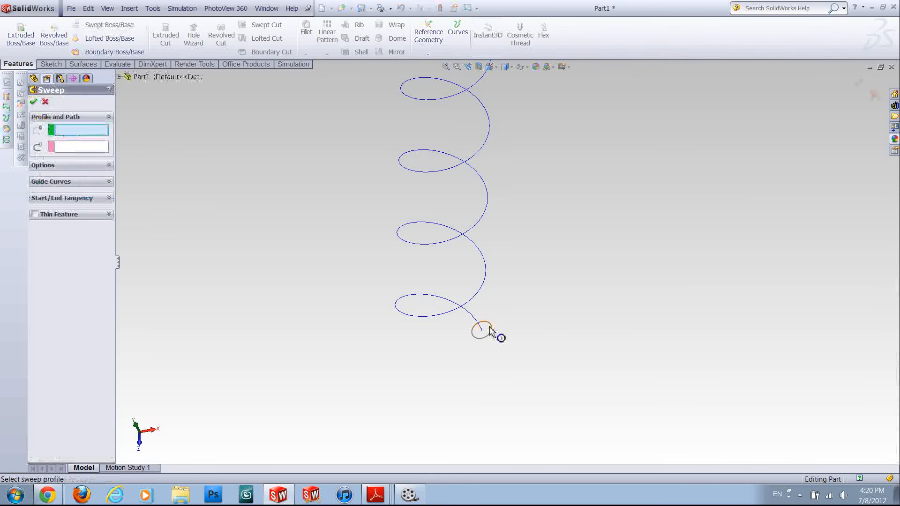
Sweep Sketch10 along Helix/Spiral1 into coil spring Sweep5, then select the spring for removal.
left_click(480, 332)
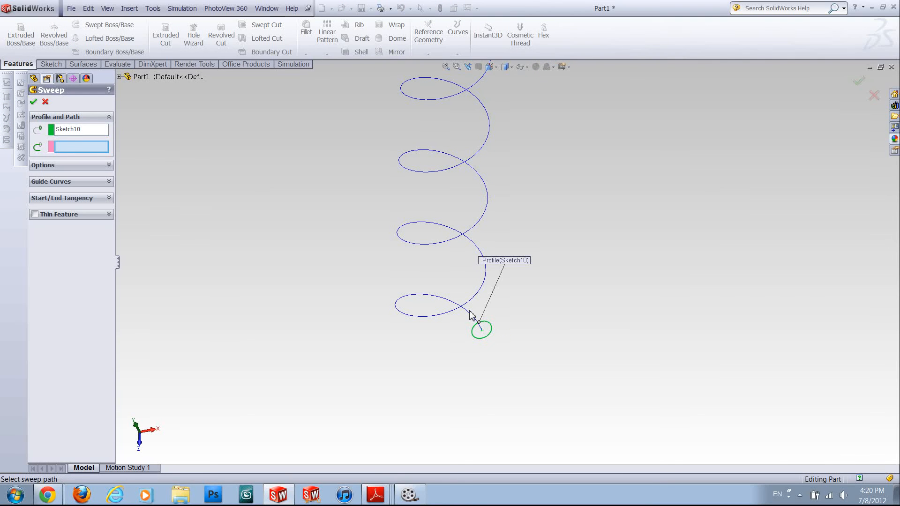
left_click(481, 329)
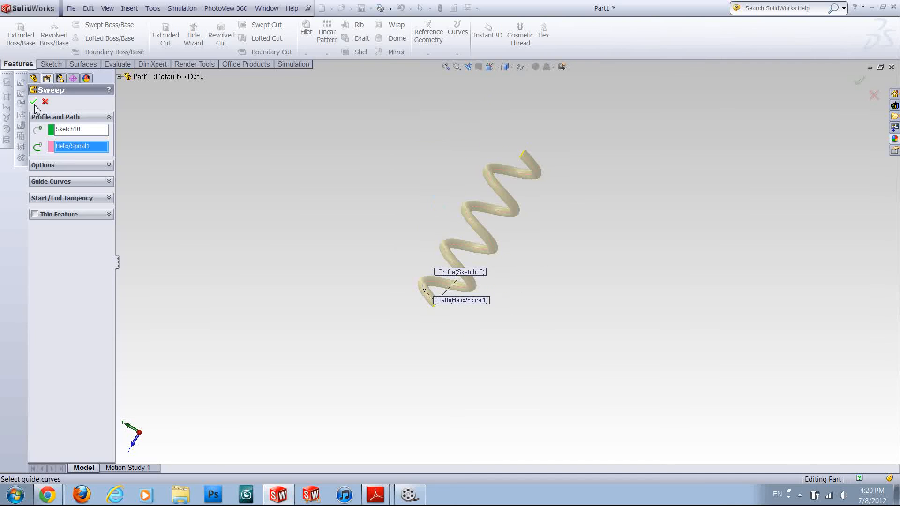
left_click(33, 102)
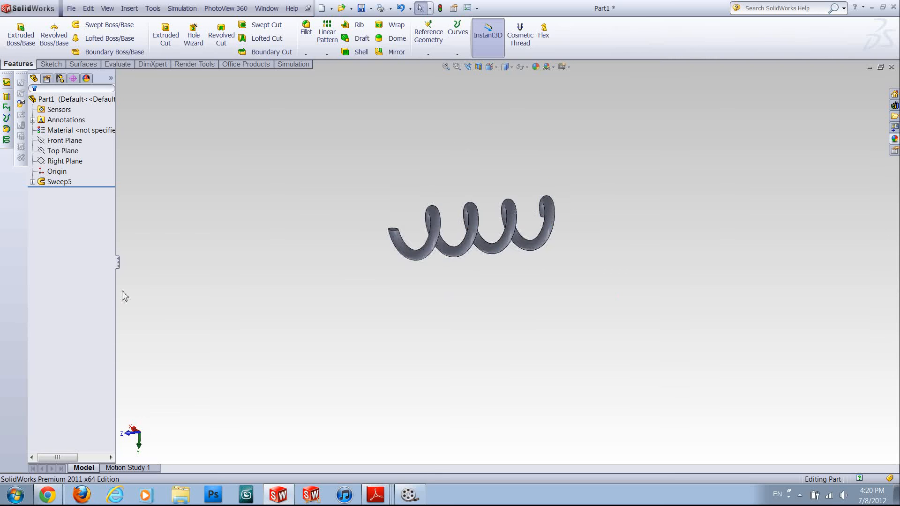
left_click(60, 182)
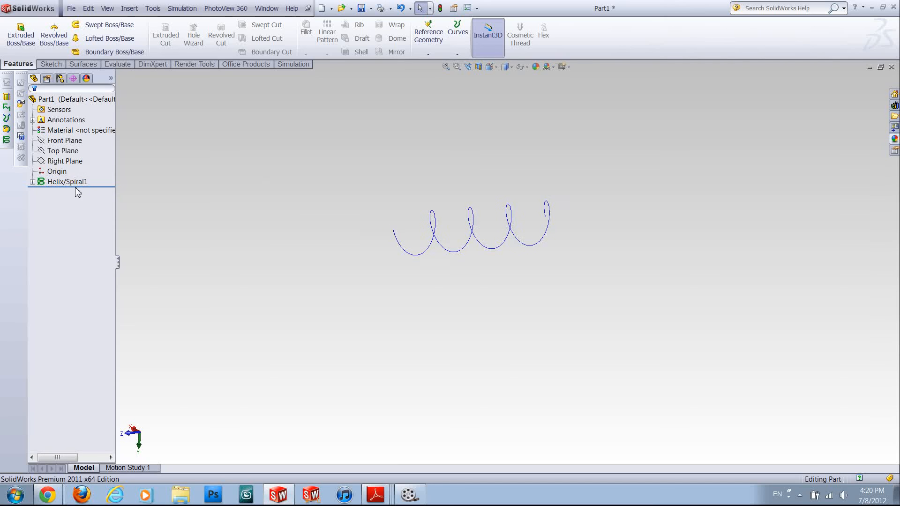
Delete leftover Sketch9 so only default planes and origin remain.
left_click(60, 181)
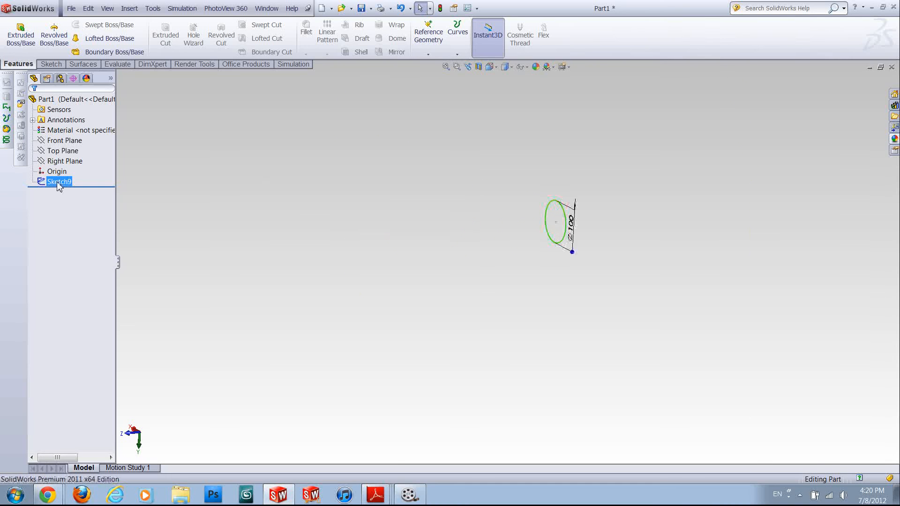
key("Delete")
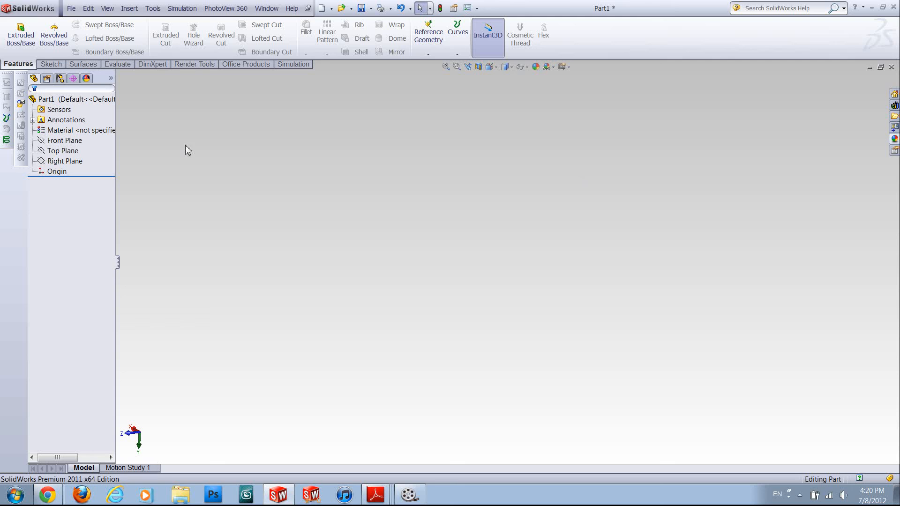
left_click(65, 140)
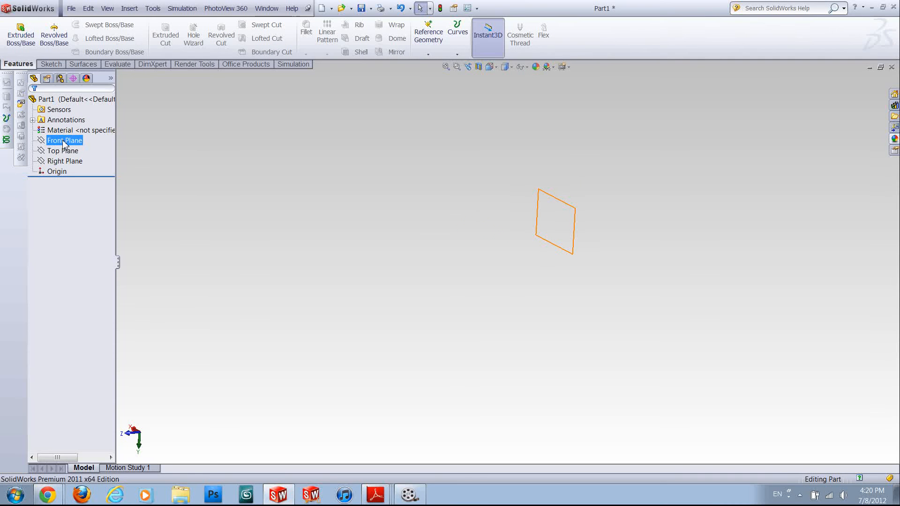
Select the Front Plane and view it face-on with Normal To.
left_click(63, 150)
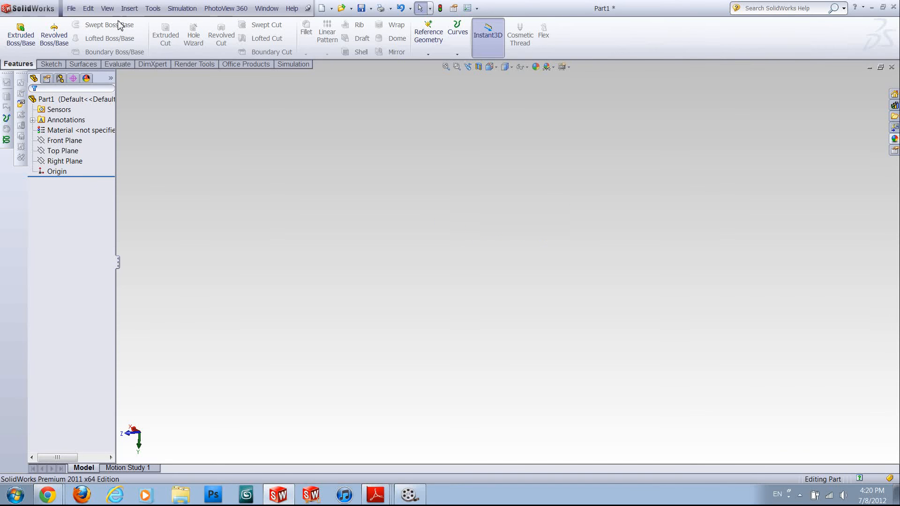
left_click(65, 140)
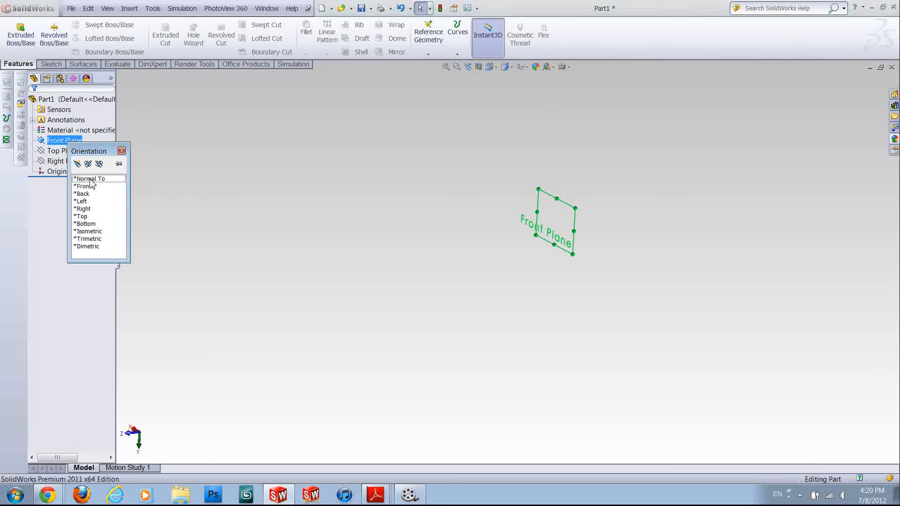
left_click(93, 179)
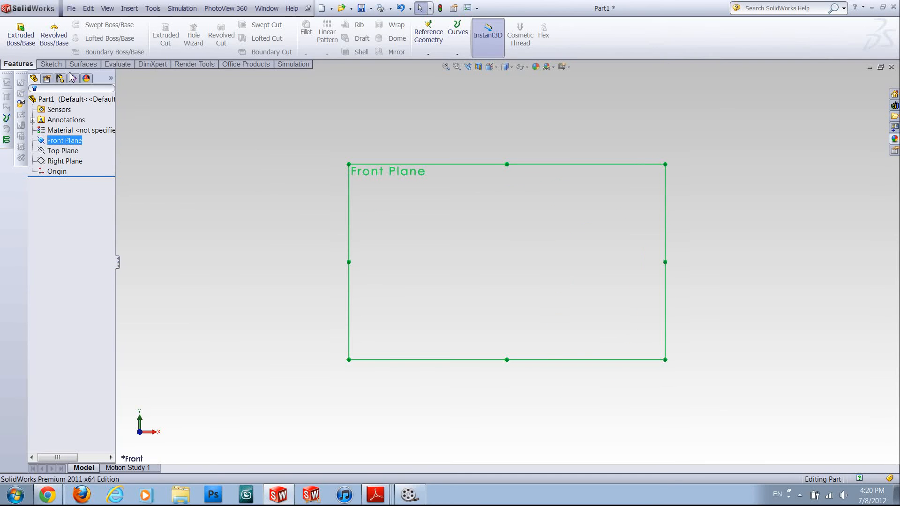
Sketch a horizontal line through the origin on the Front Plane (Sketch11).
left_click(50, 64)
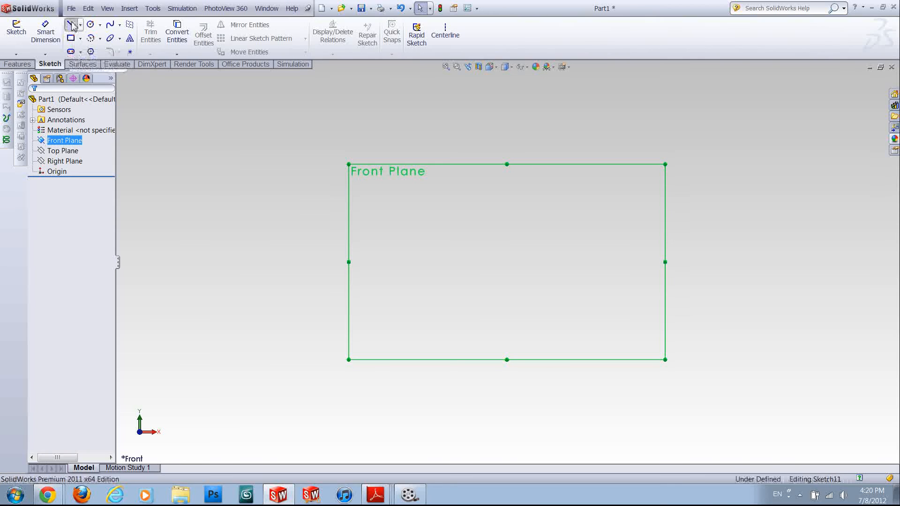
left_click(71, 24)
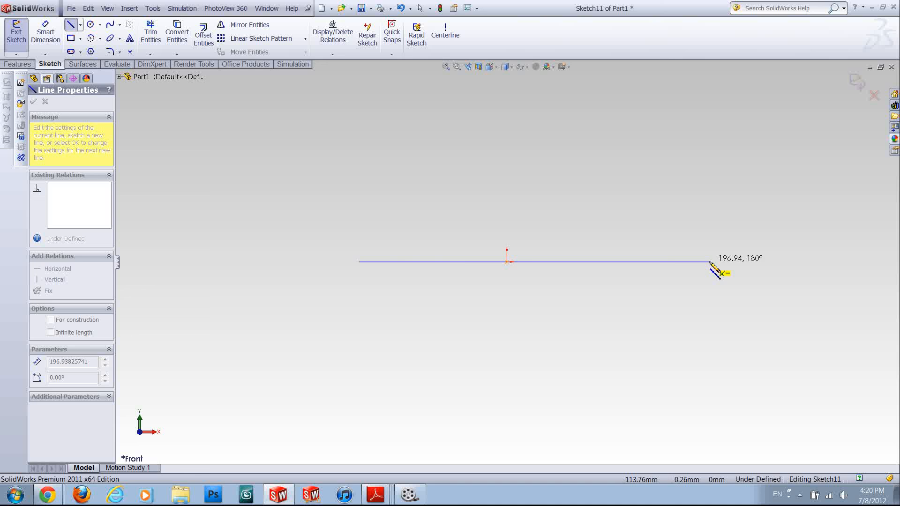
left_click(33, 101)
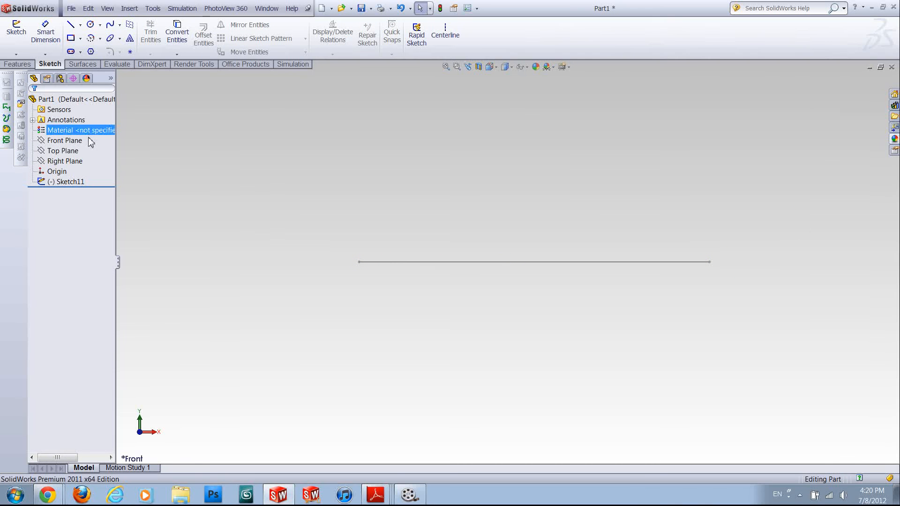
In a separate Front Plane sketch, draw a small circle above the line's right end (Sketch12).
left_click(65, 141)
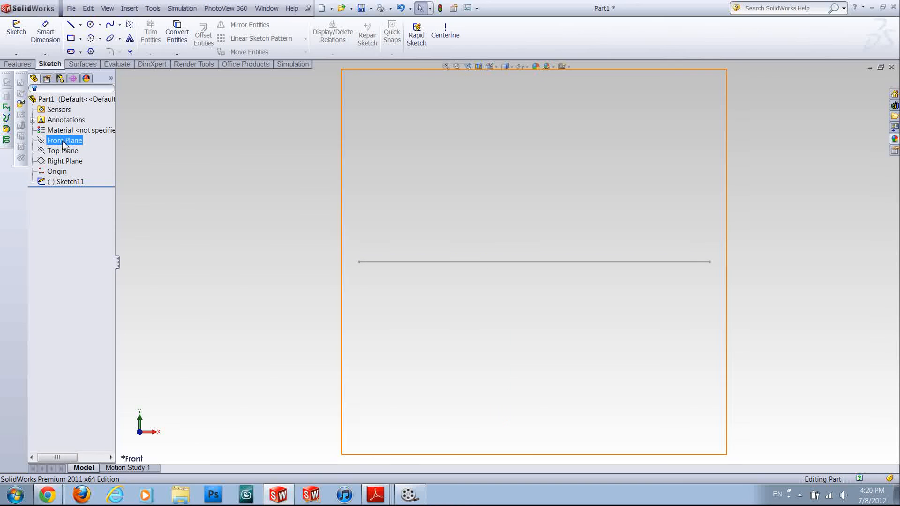
left_click(87, 25)
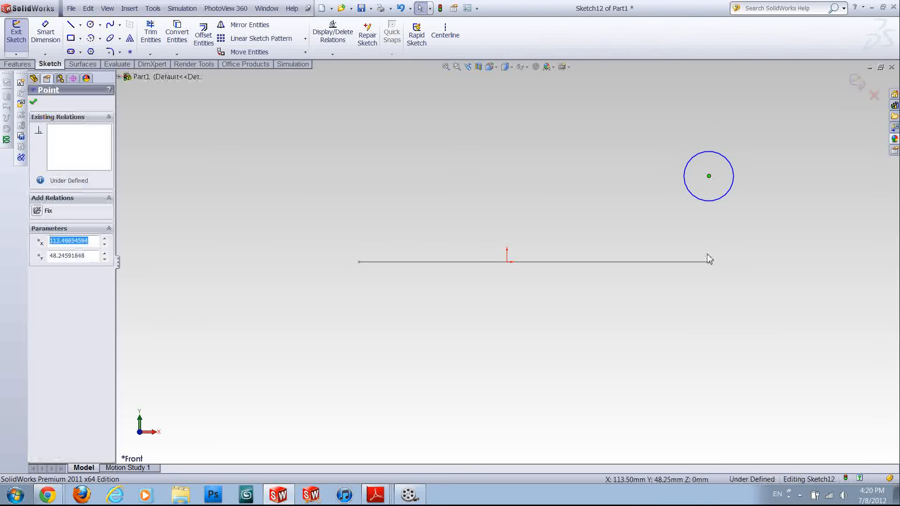
left_click(33, 102)
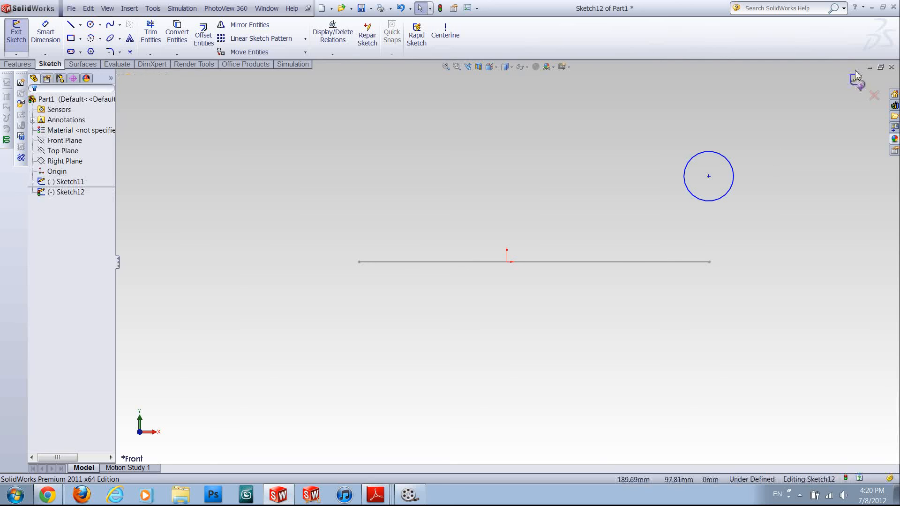
left_click(16, 32)
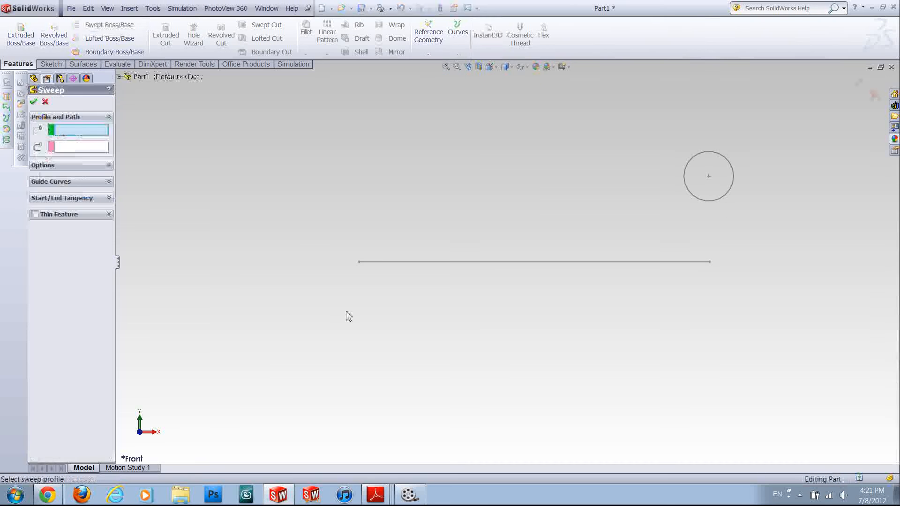
Sweep Sketch12 along Sketch11 with Twist Along Path defined by 3 turns, creating Sweep6.
left_click(718, 154)
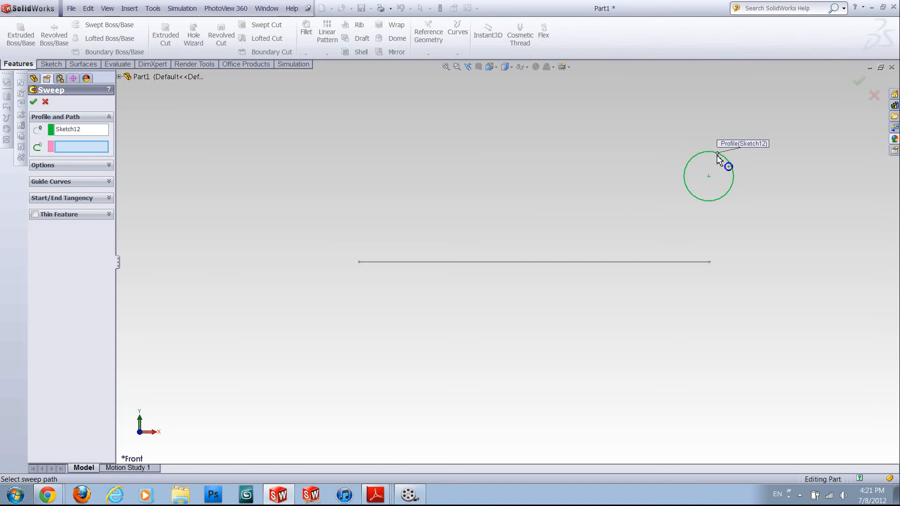
left_click(532, 262)
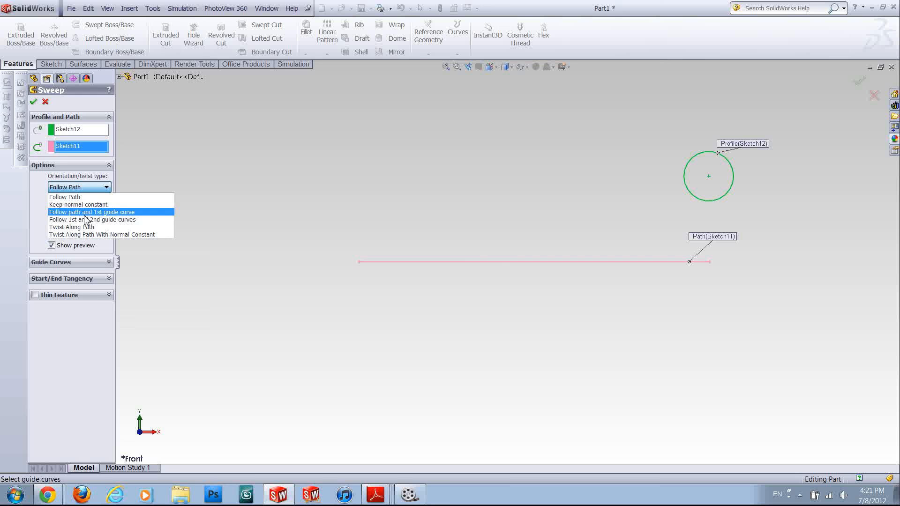
left_click(71, 227)
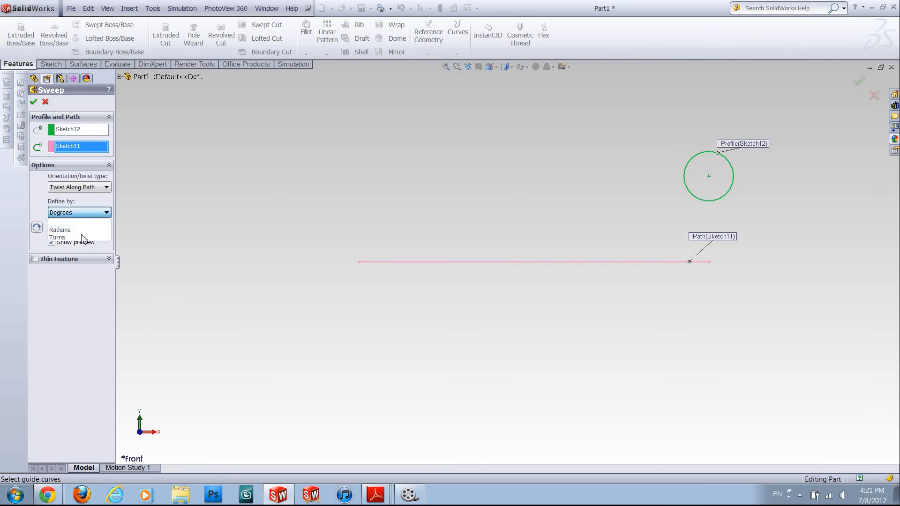
left_click(57, 237)
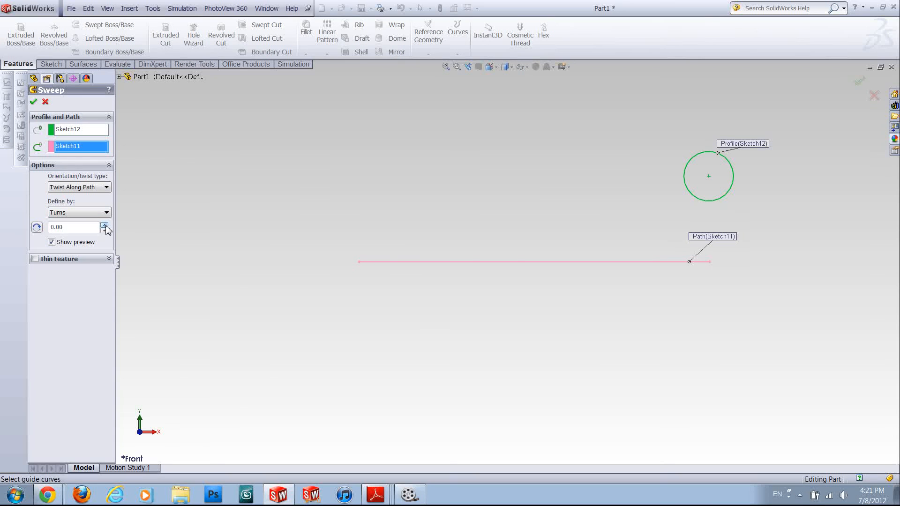
left_click(104, 224)
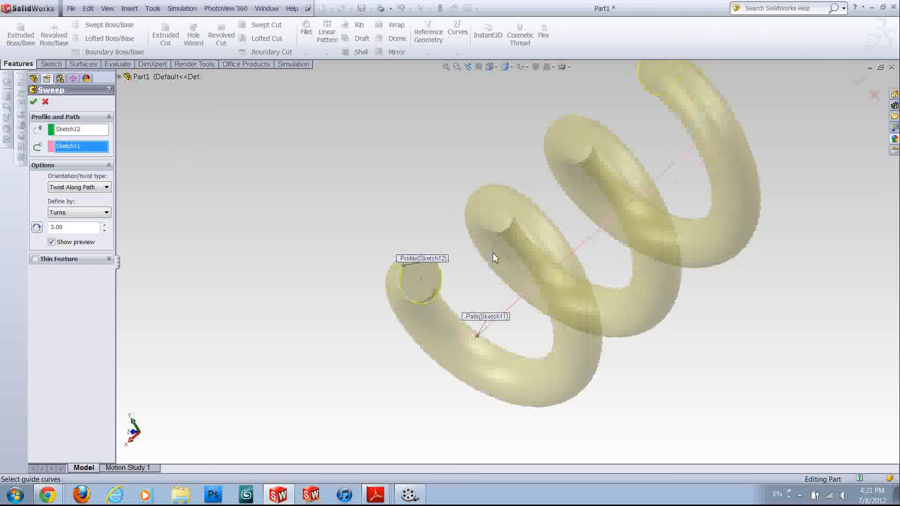
left_click(33, 101)
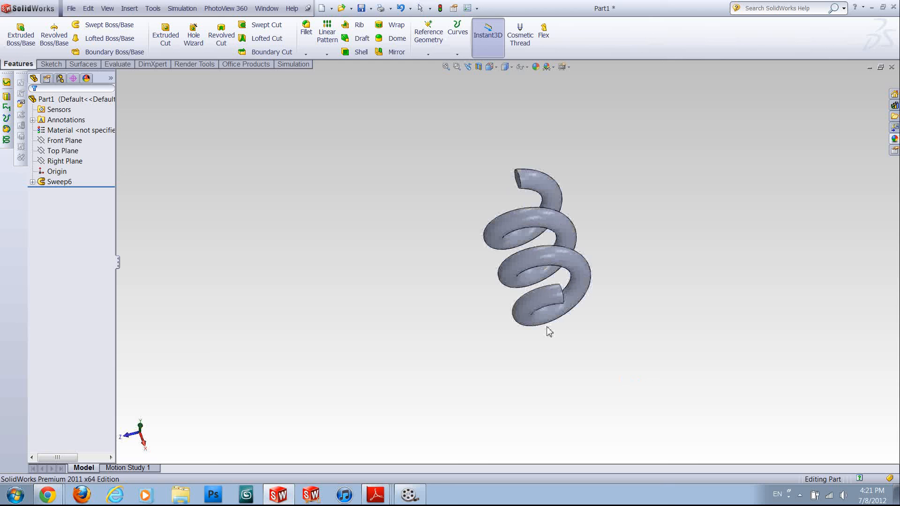
Select Sweep6 in the feature tree and delete the twisted spring.
left_click(60, 181)
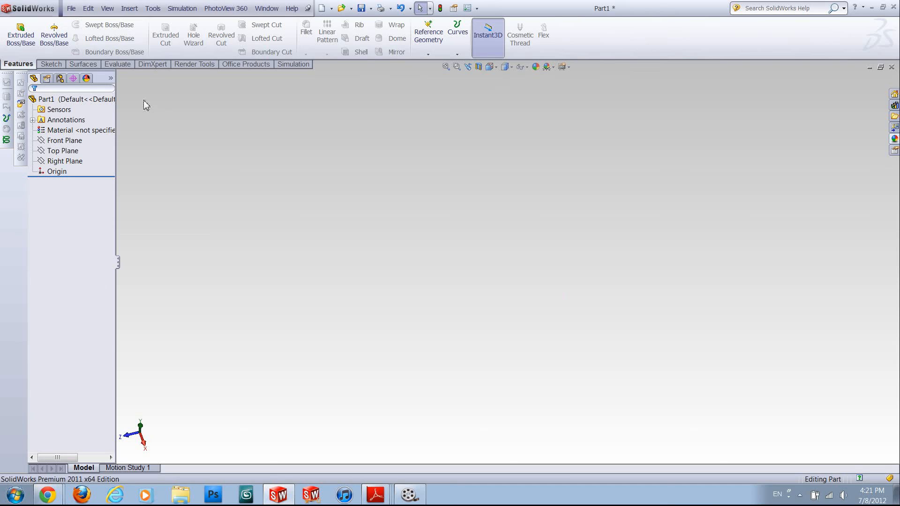
mouse_move(486, 349)
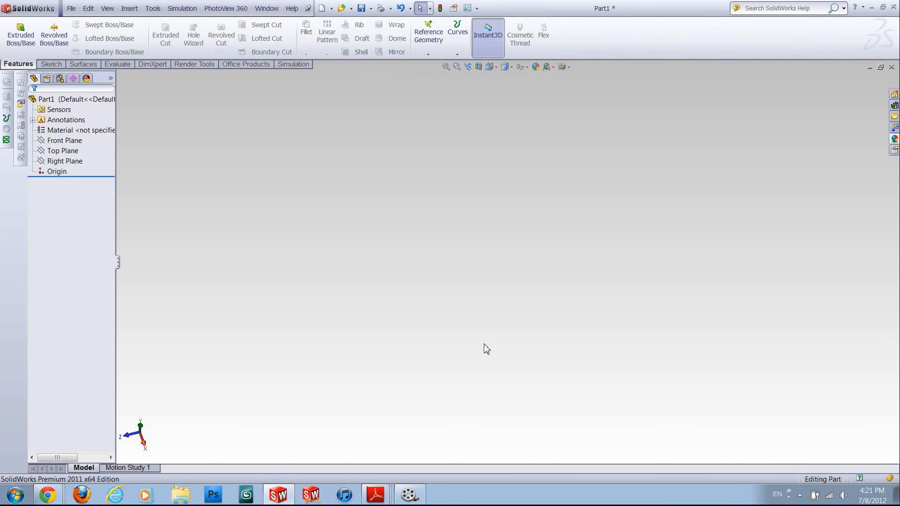